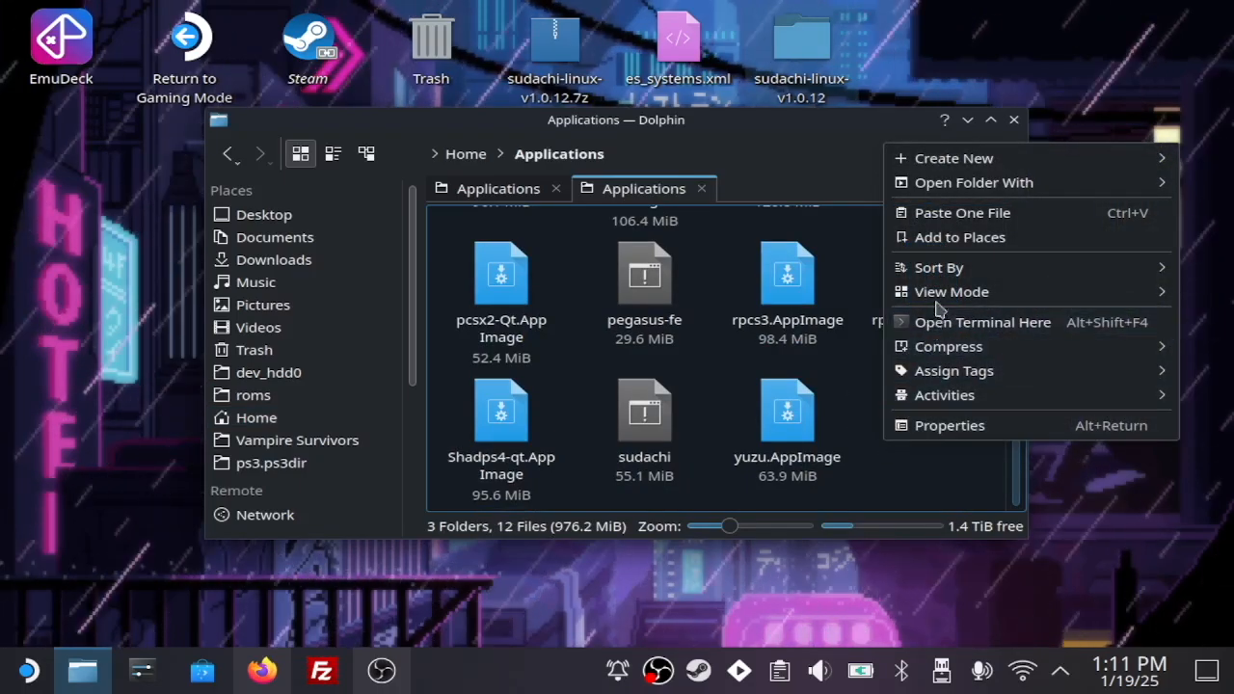
# Paste sudachi into Applications, then dismiss the File Already Exists prompt without overwriting.
pyautogui.click(961, 212)
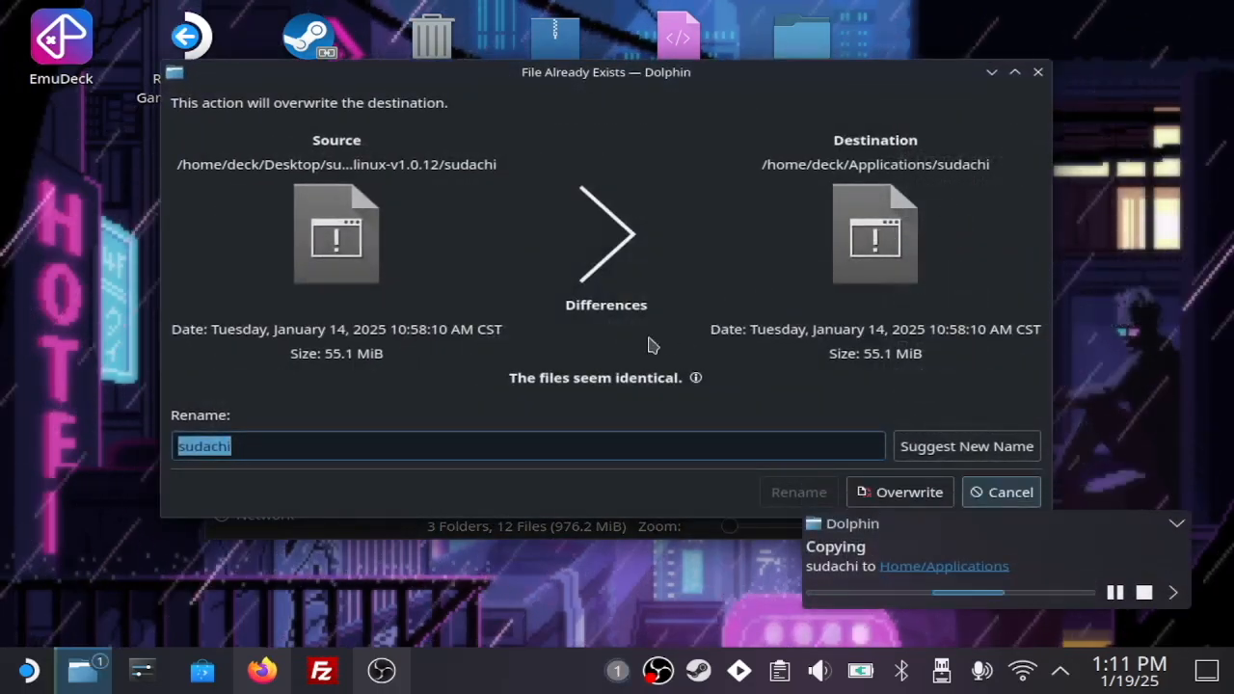
pyautogui.moveTo(466, 428)
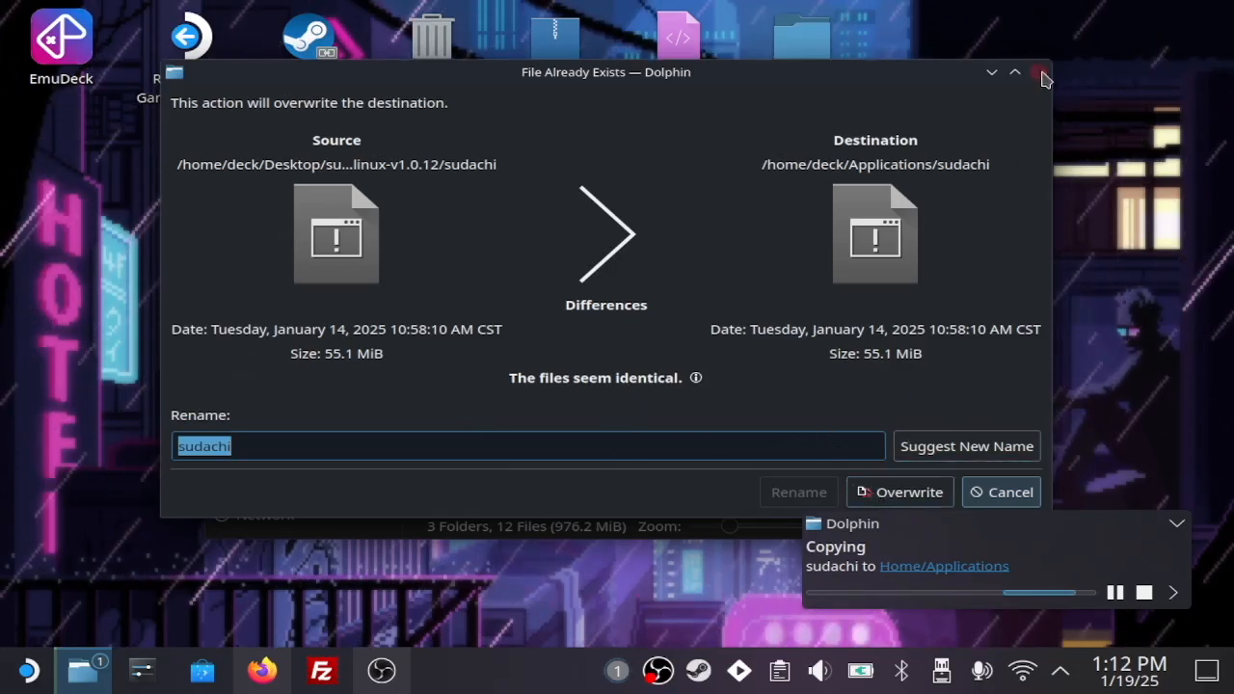
pyautogui.click(1010, 492)
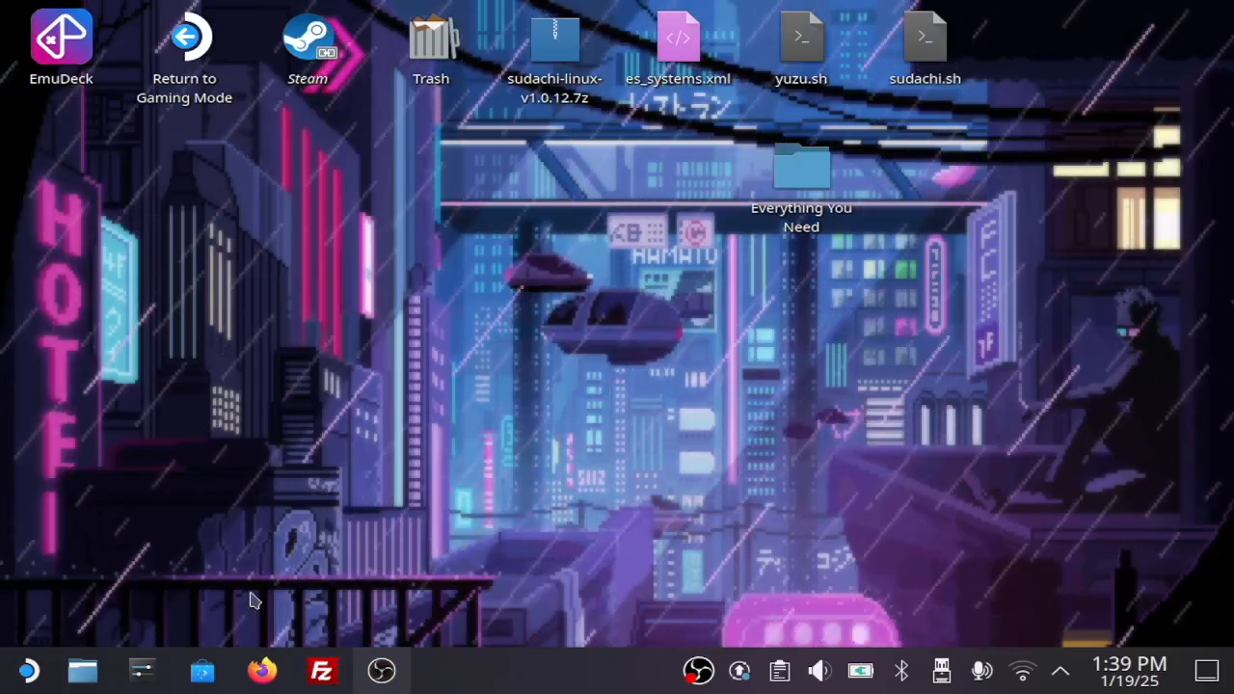
# Cut the Donkey Kong Country Returns and base Ys Memoire files from Downloads.
pyautogui.click(81, 669)
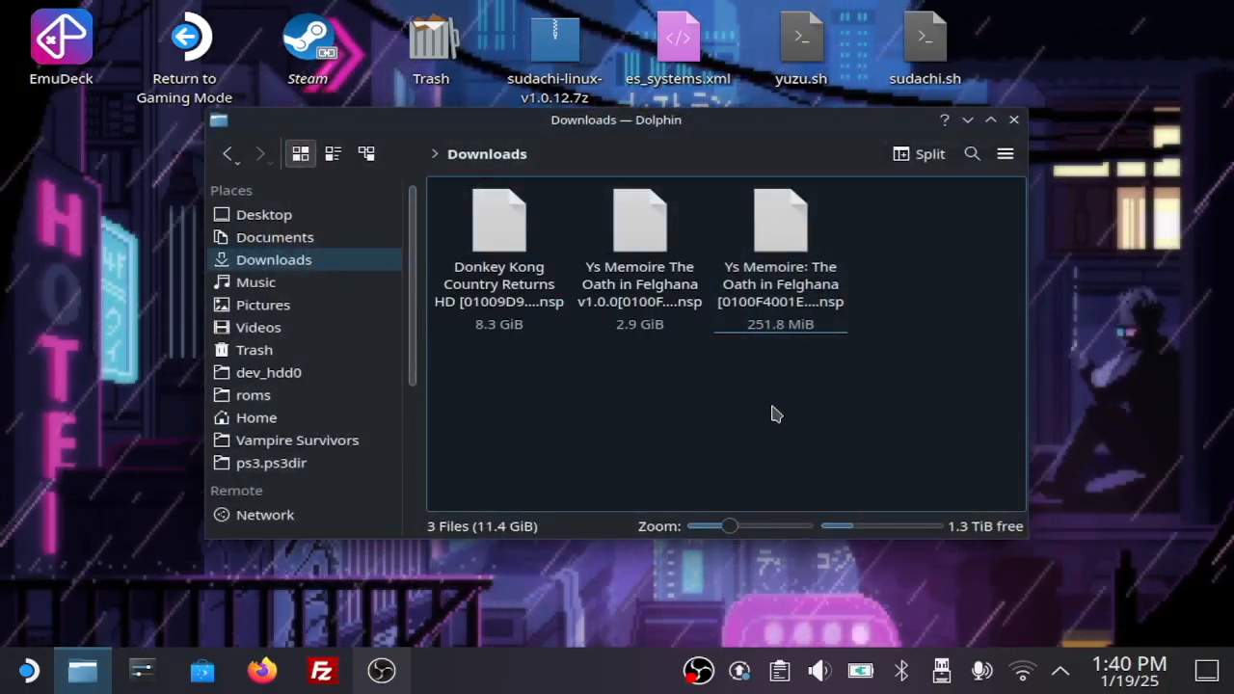
pyautogui.click(640, 241)
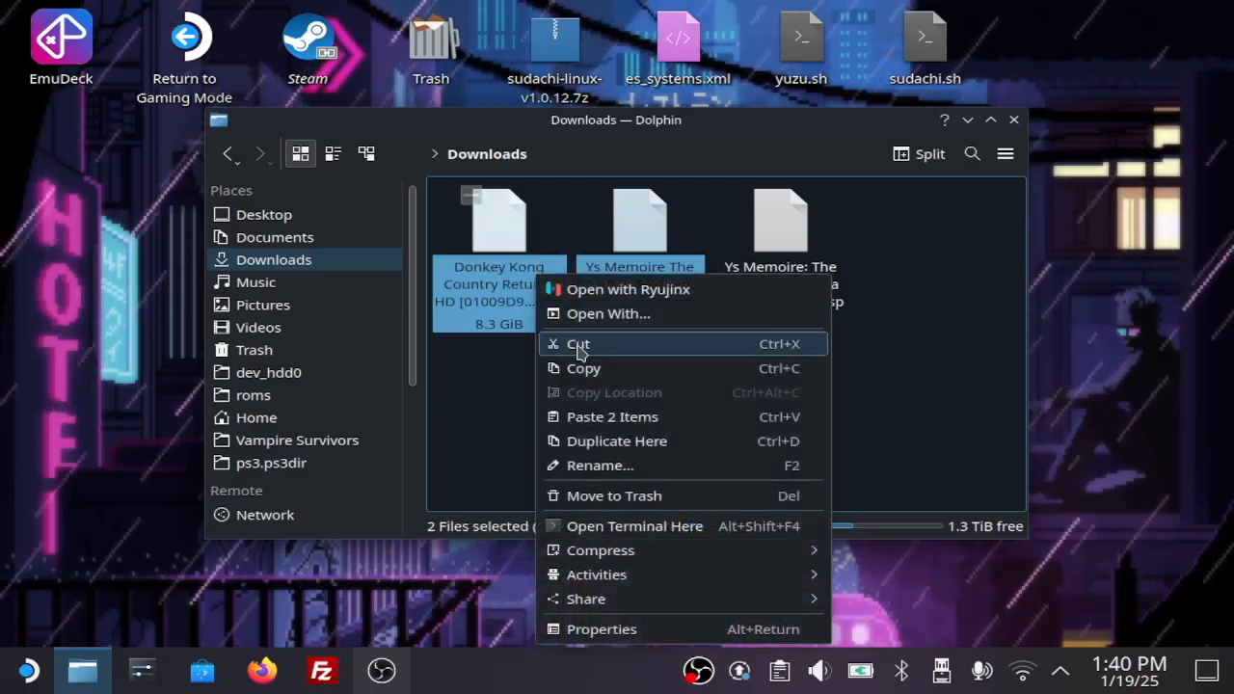
pyautogui.click(256, 416)
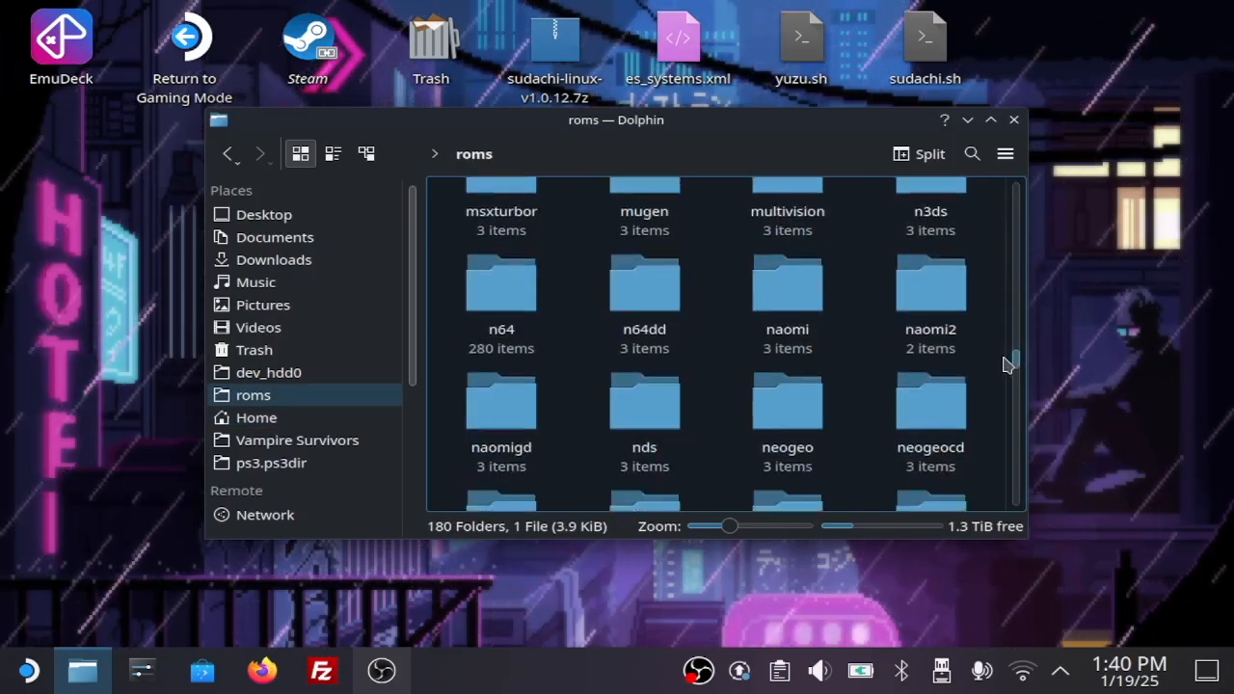
# Paste the two cut game files into the roms switch folder.
pyautogui.scroll(-3)
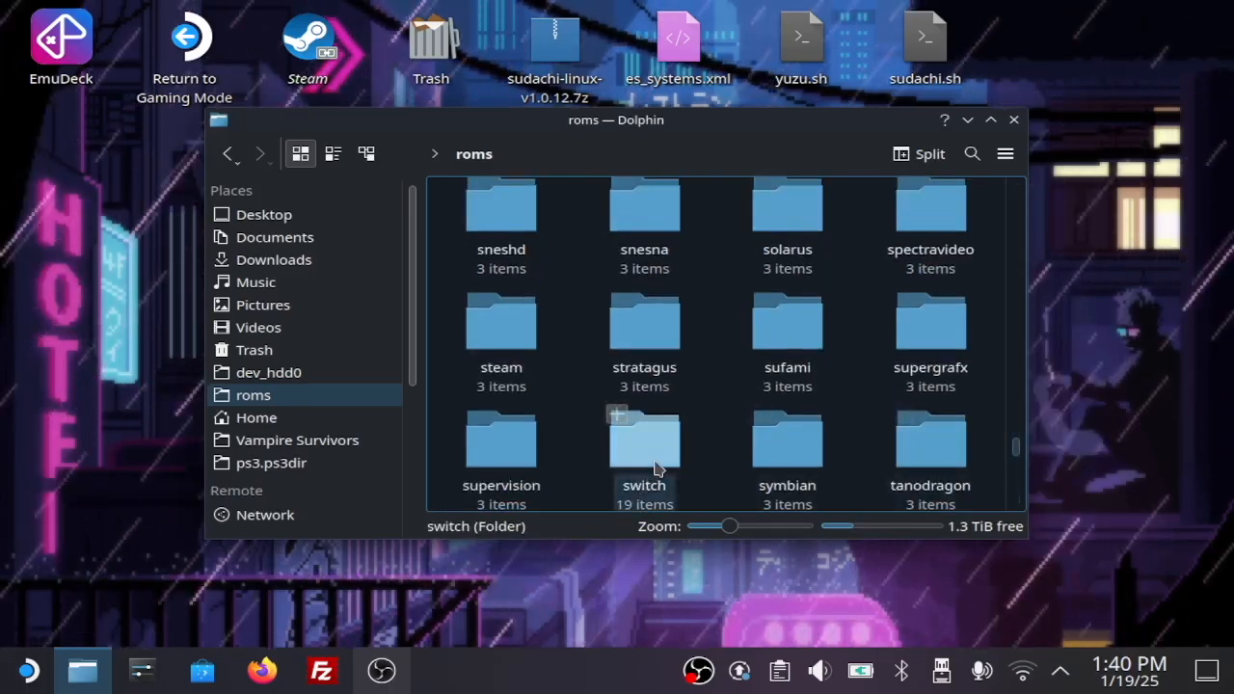
pyautogui.doubleClick(644, 440)
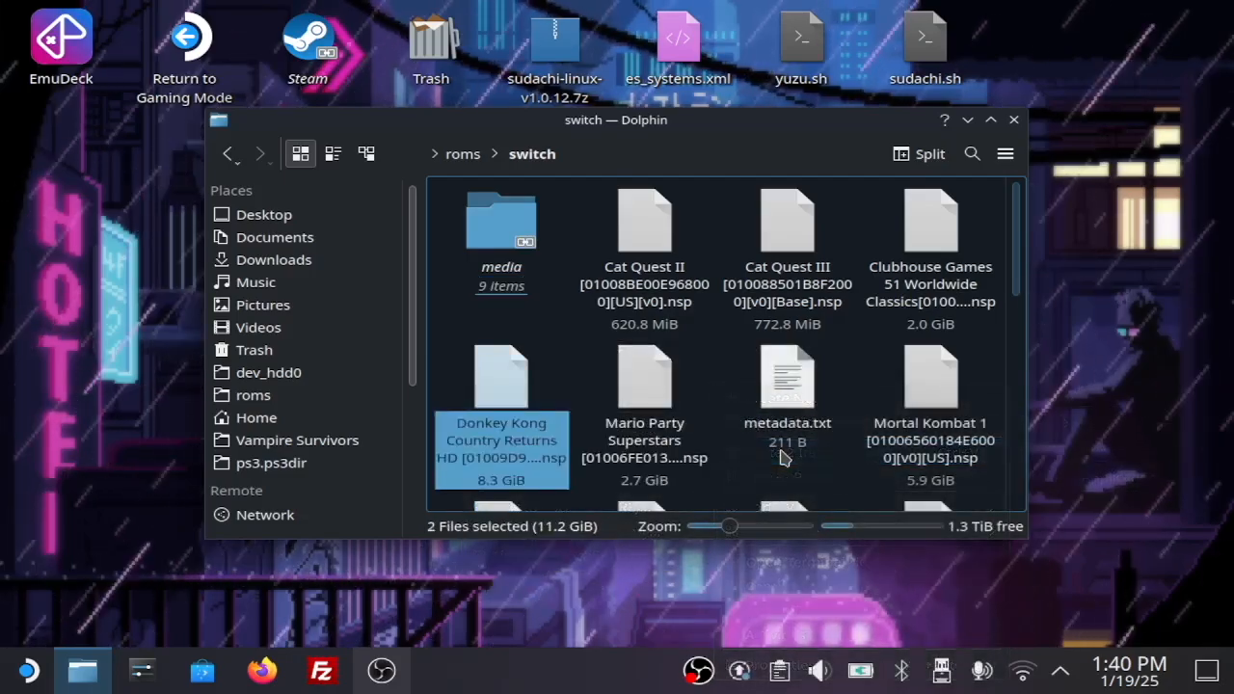
pyautogui.scroll(-3)
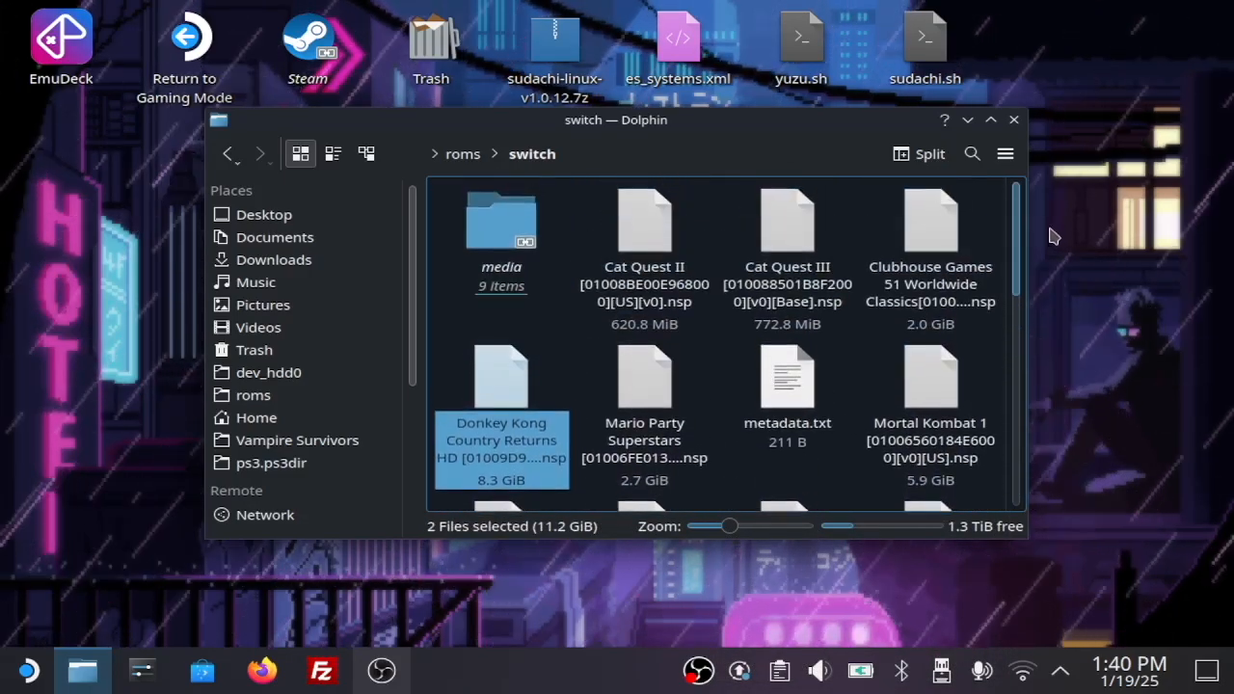
pyautogui.moveTo(1060, 229)
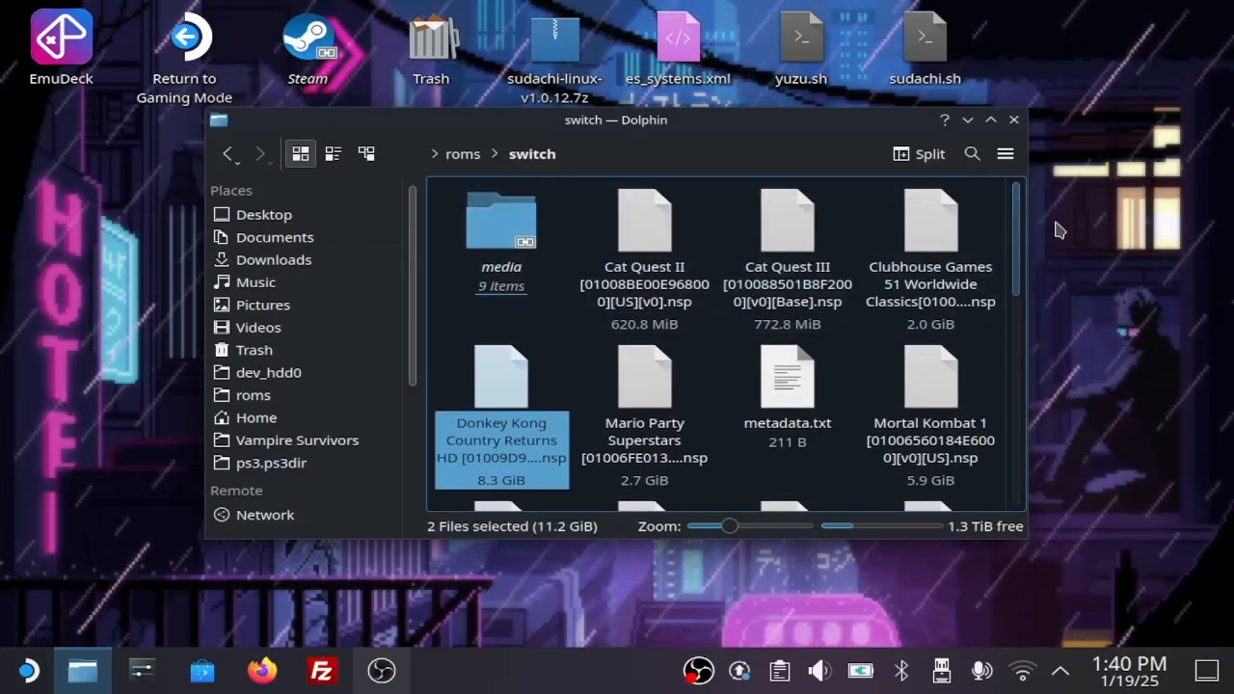
pyautogui.click(274, 258)
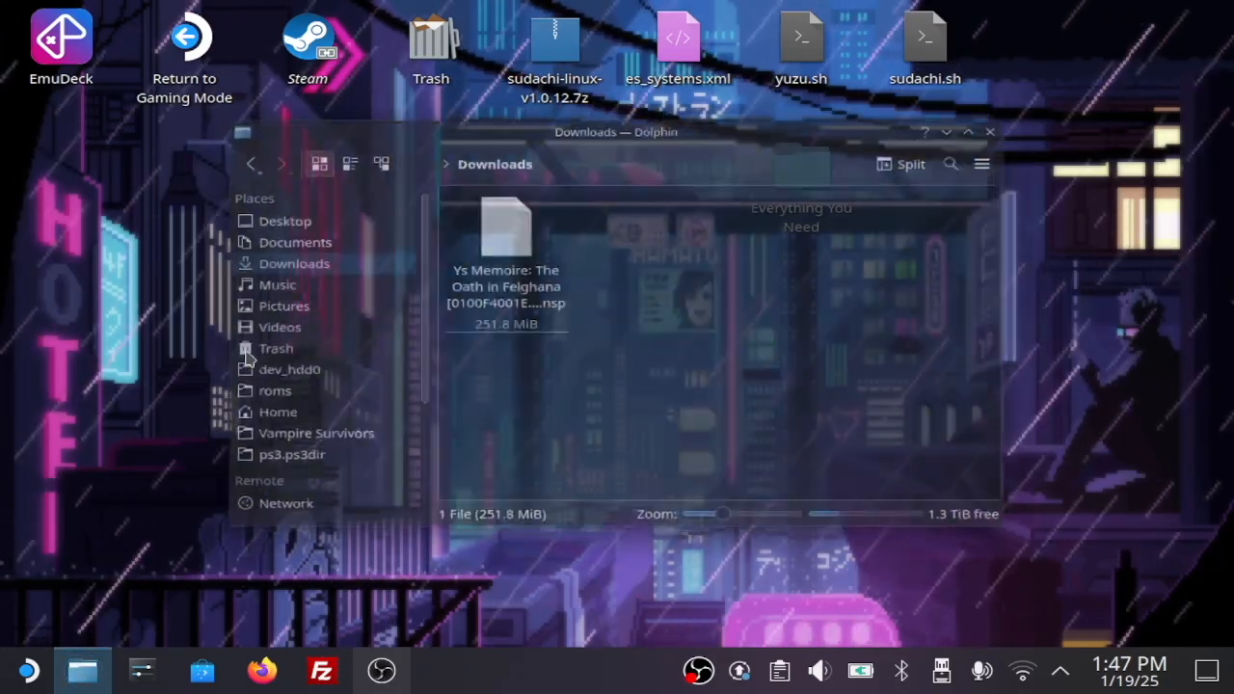
# Launch the sudachi executable from the home Applications folder.
pyautogui.click(277, 413)
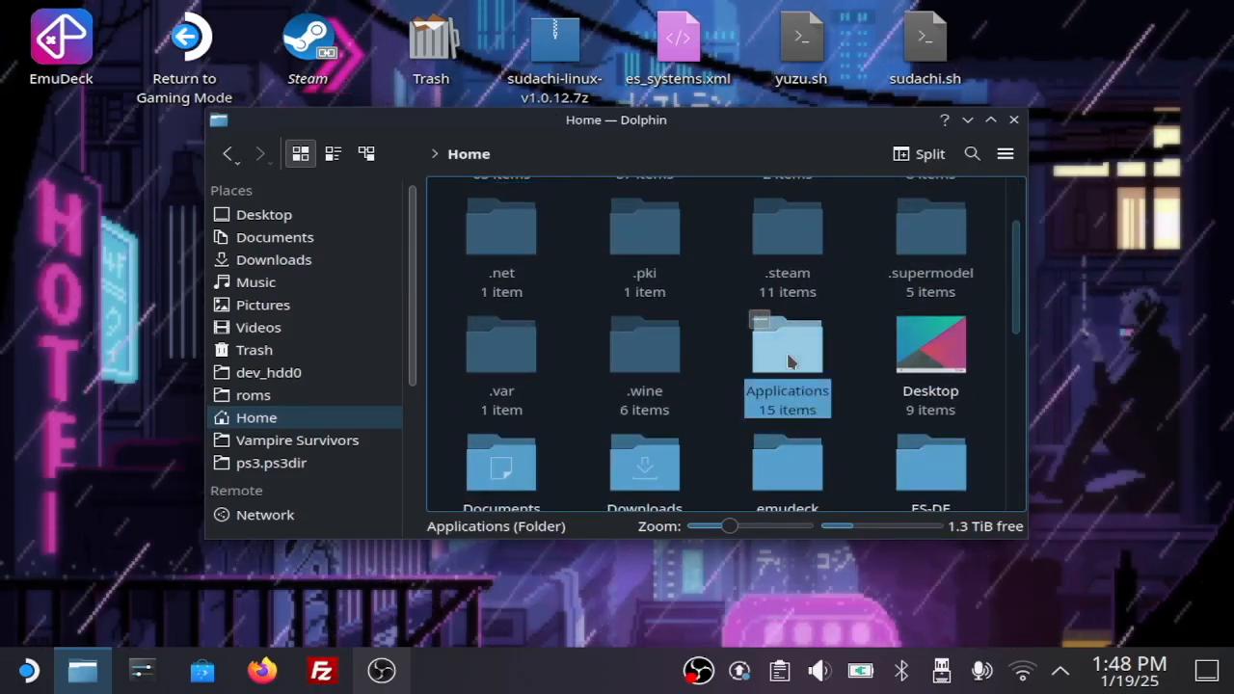
pyautogui.doubleClick(787, 344)
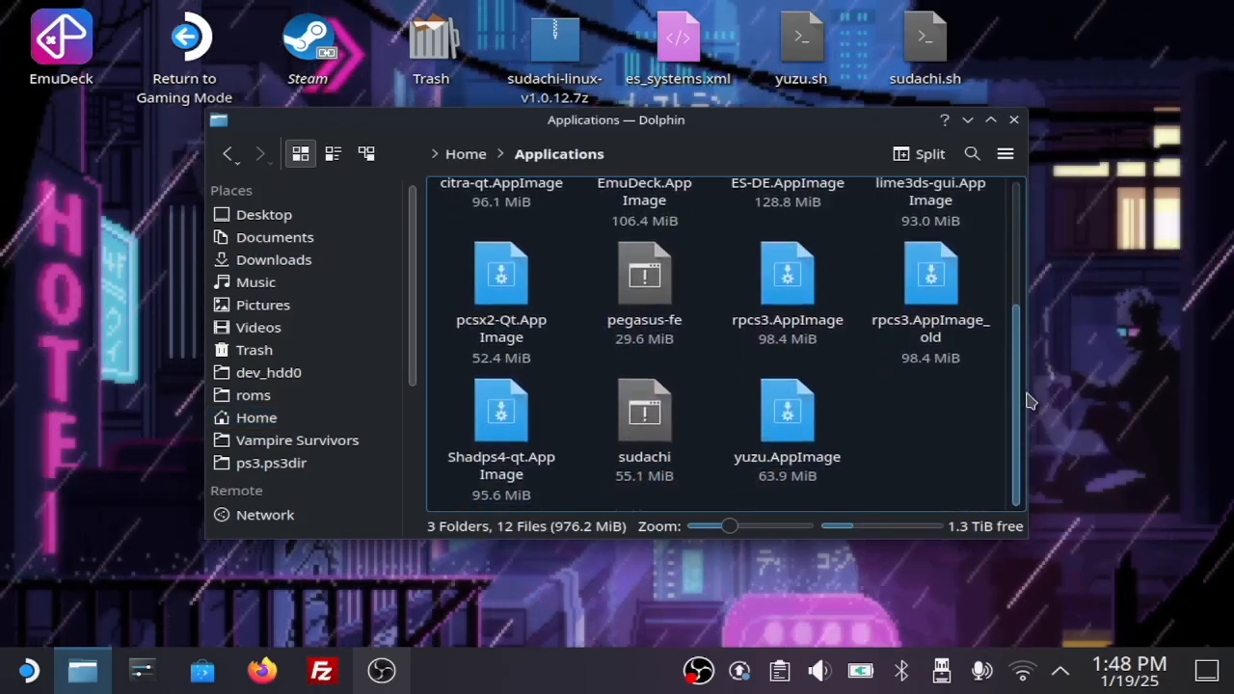
pyautogui.click(644, 409)
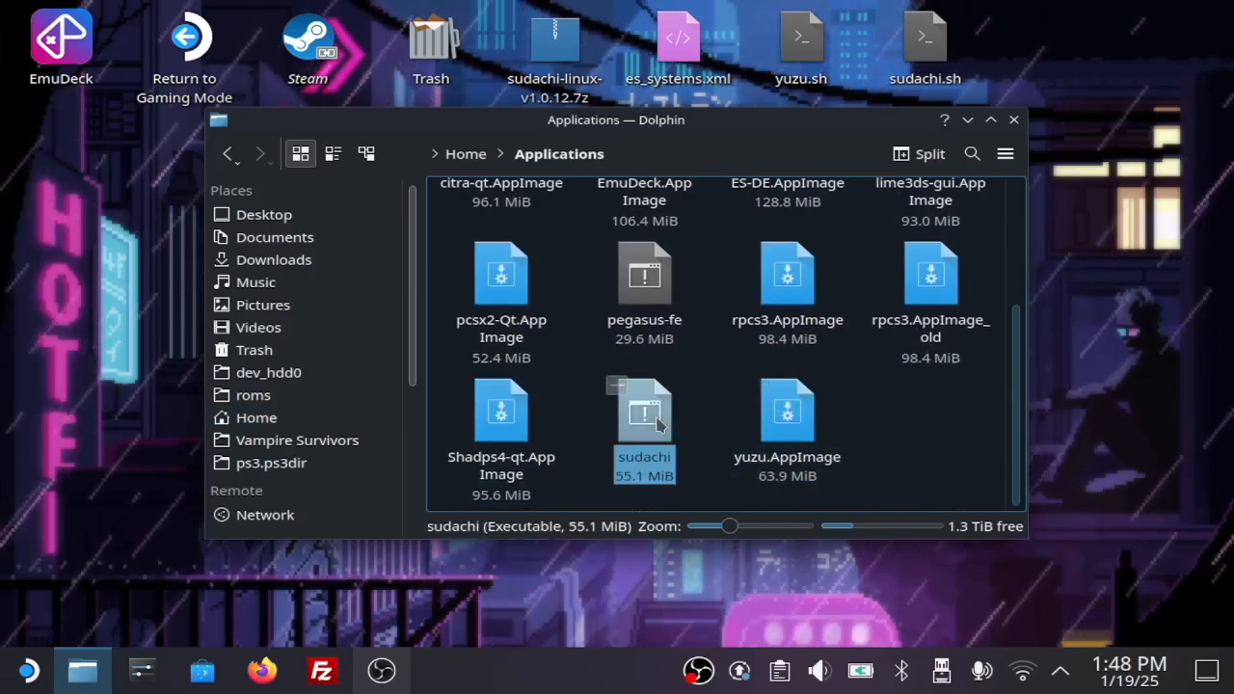
pyautogui.doubleClick(644, 409)
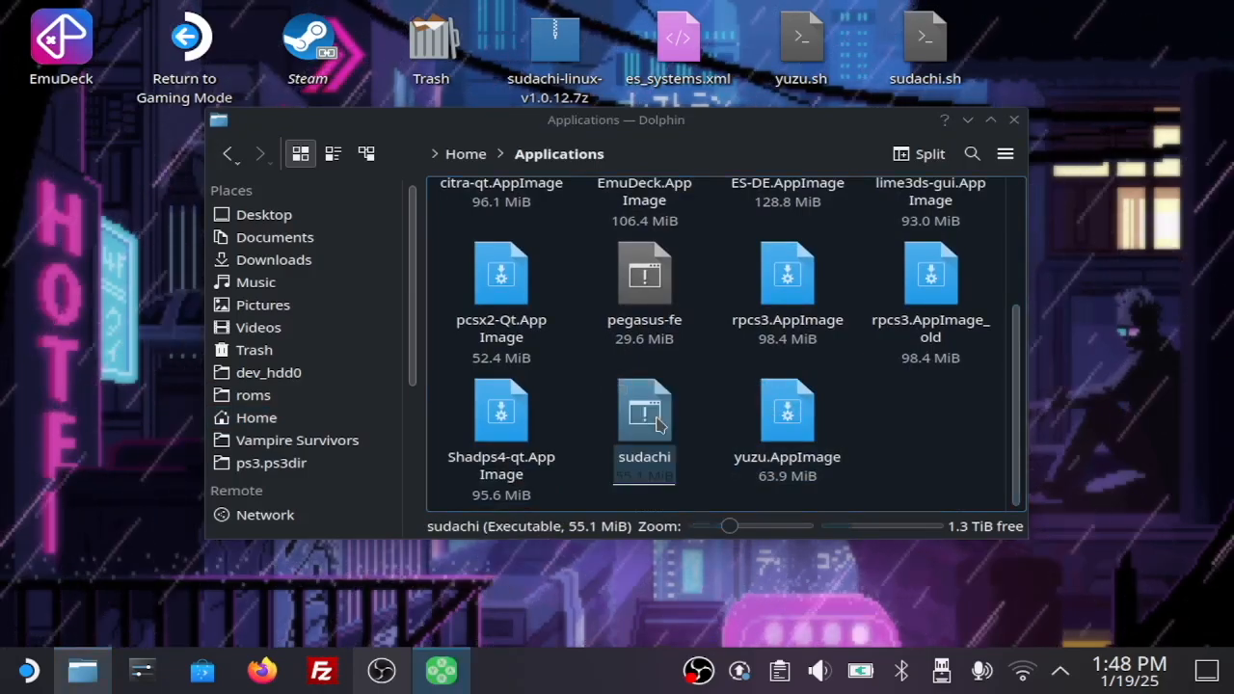
# Pick the Ys Memoire update .nsp and confirm installing it to NAND.
pyautogui.doubleClick(644, 408)
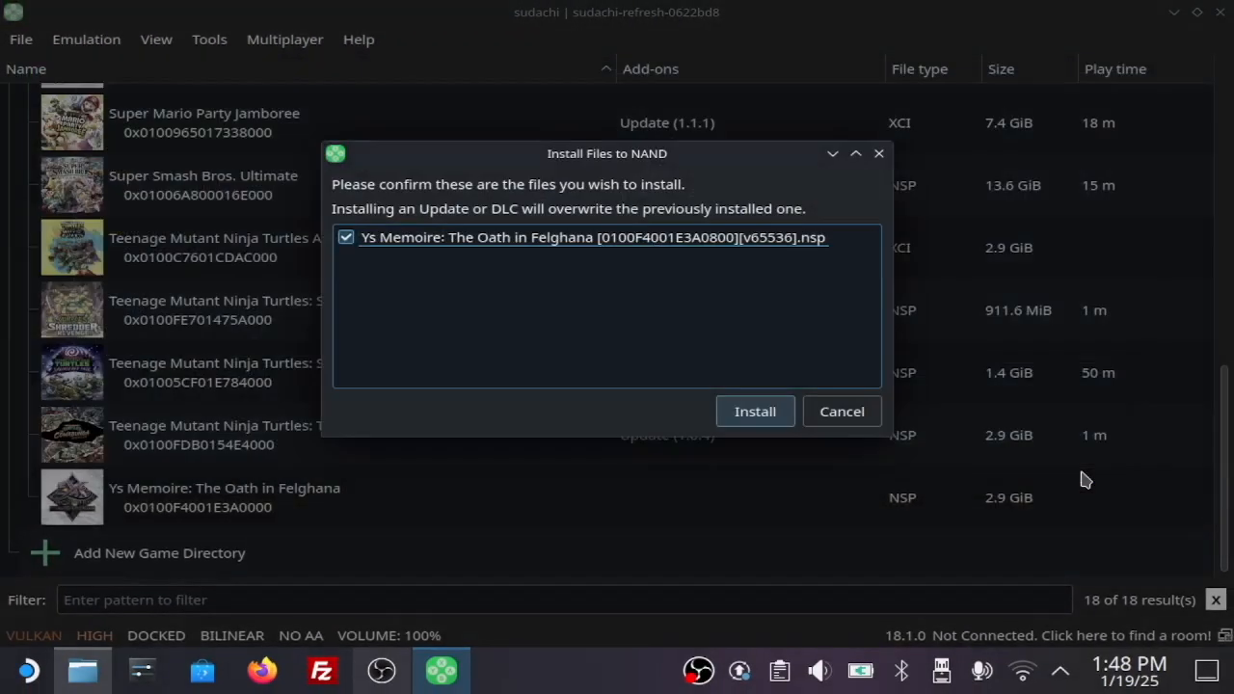
pyautogui.click(756, 413)
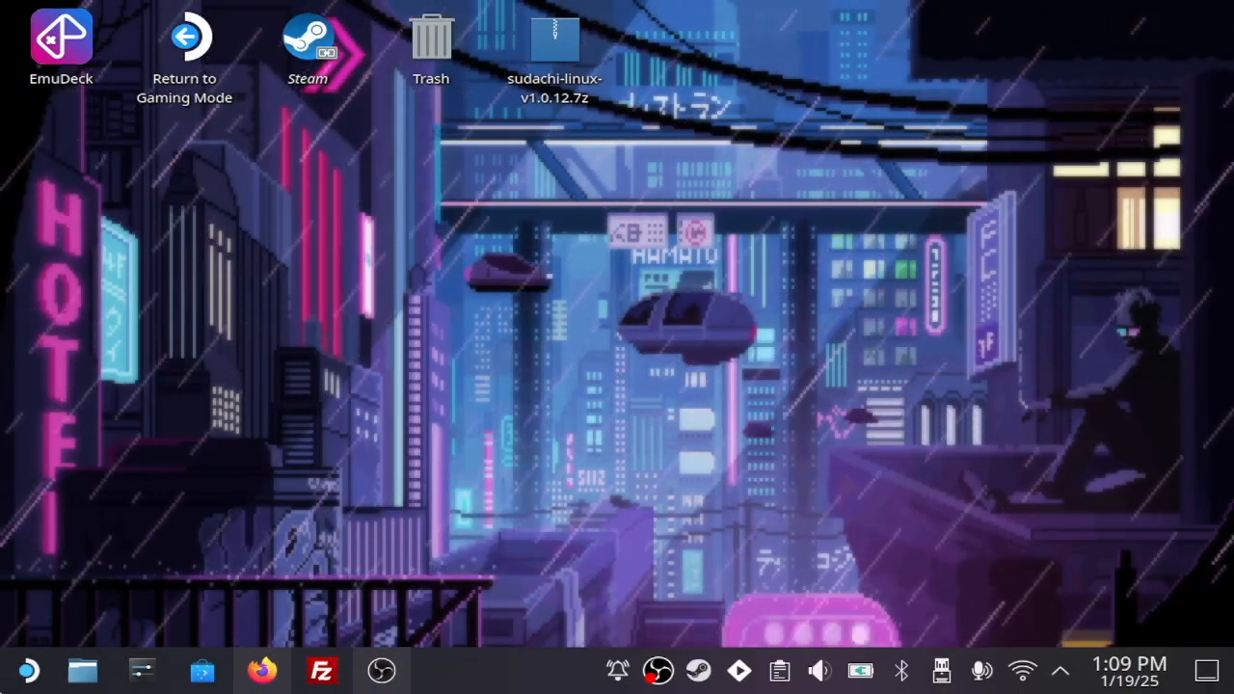
# Browse Home > ES-DE > custom_systems and open es_systems.xml in KWrite.
pyautogui.click(81, 669)
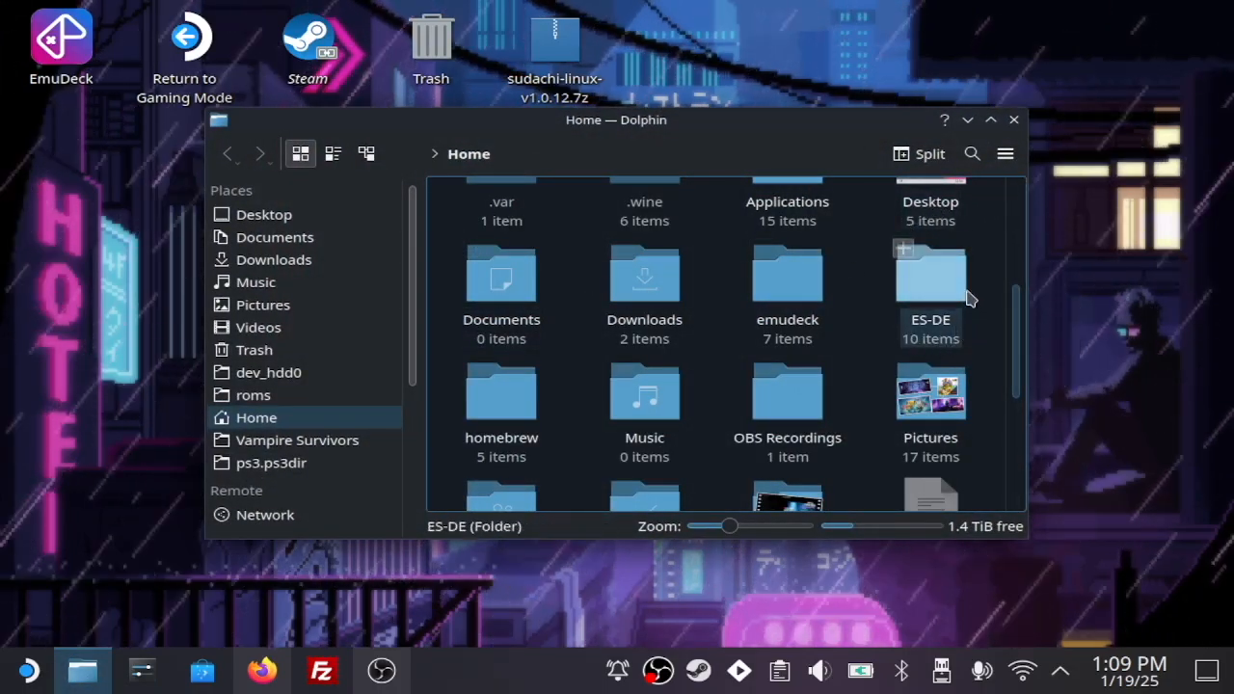
pyautogui.doubleClick(929, 273)
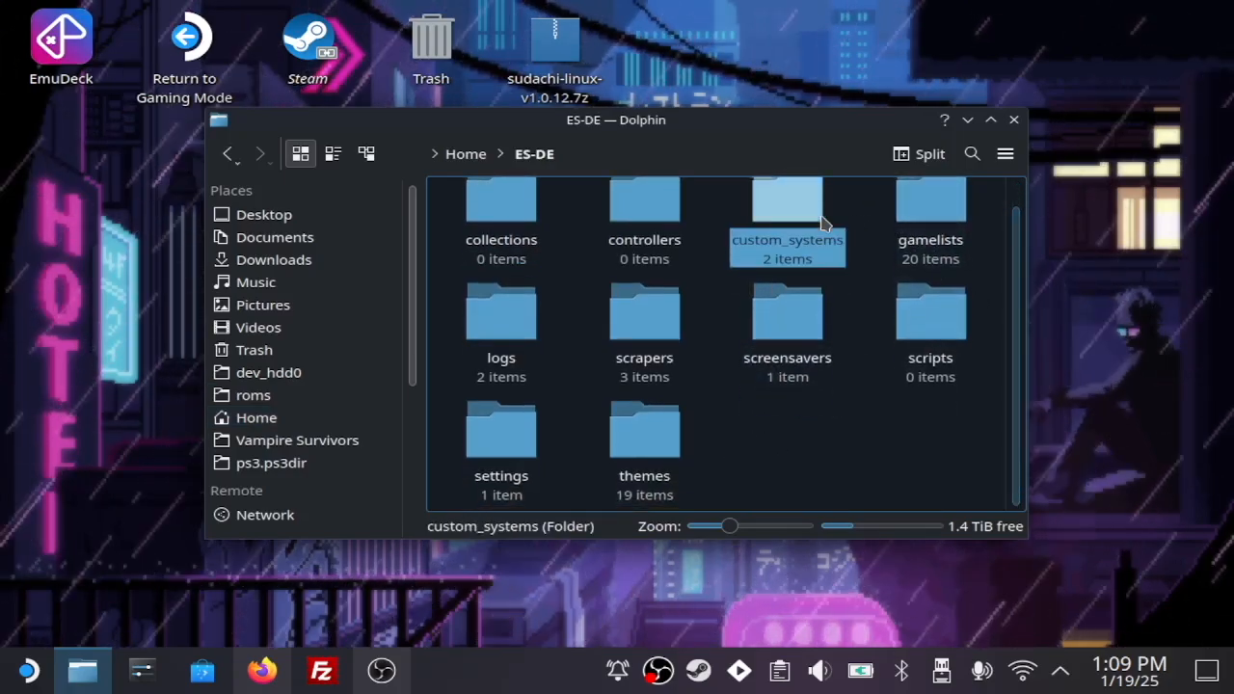
pyautogui.doubleClick(787, 209)
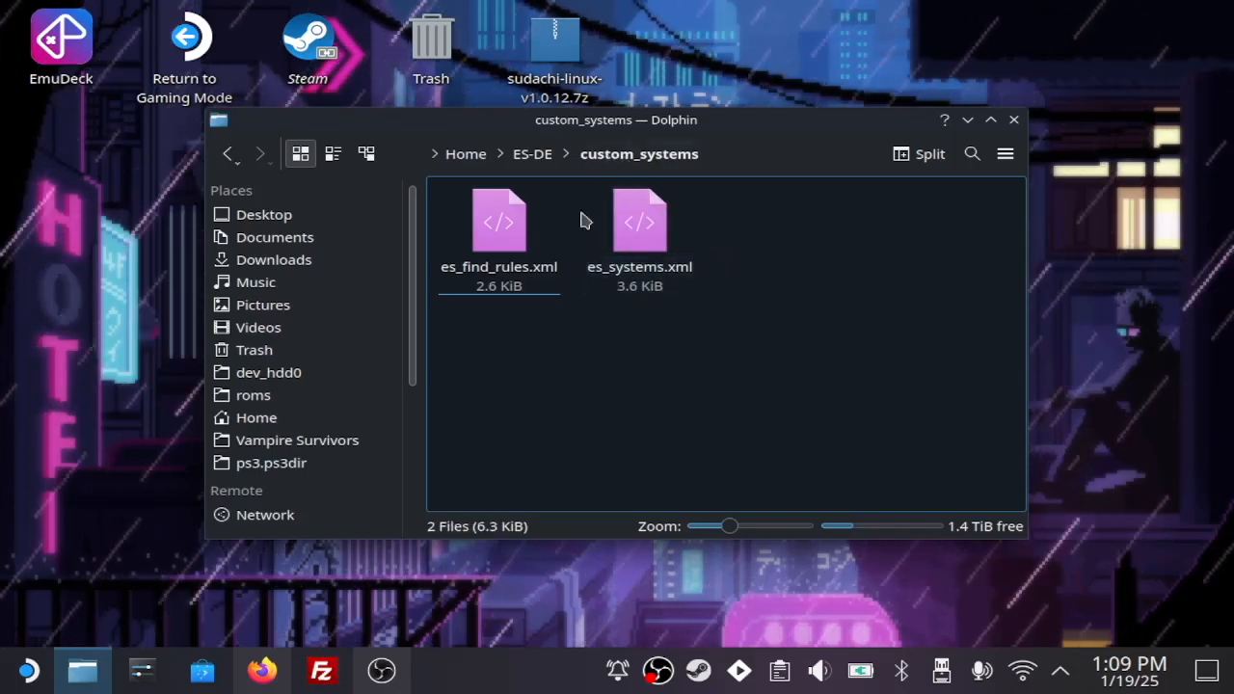
pyautogui.click(640, 222)
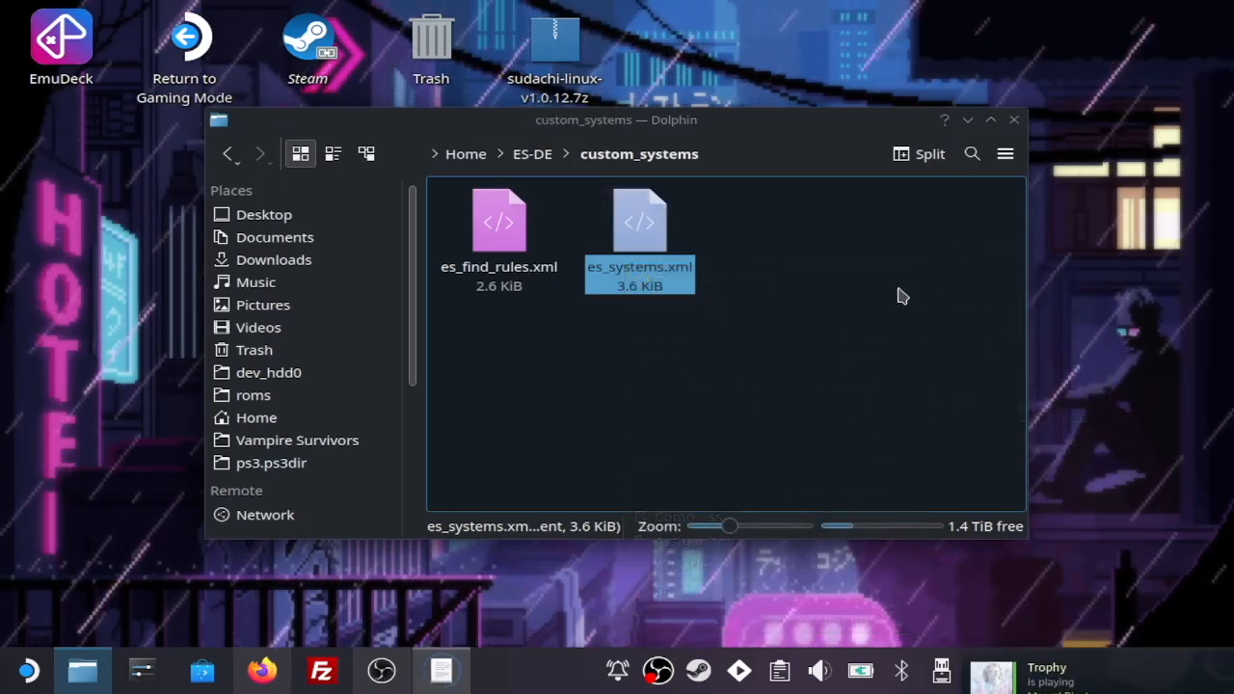
pyautogui.doubleClick(640, 221)
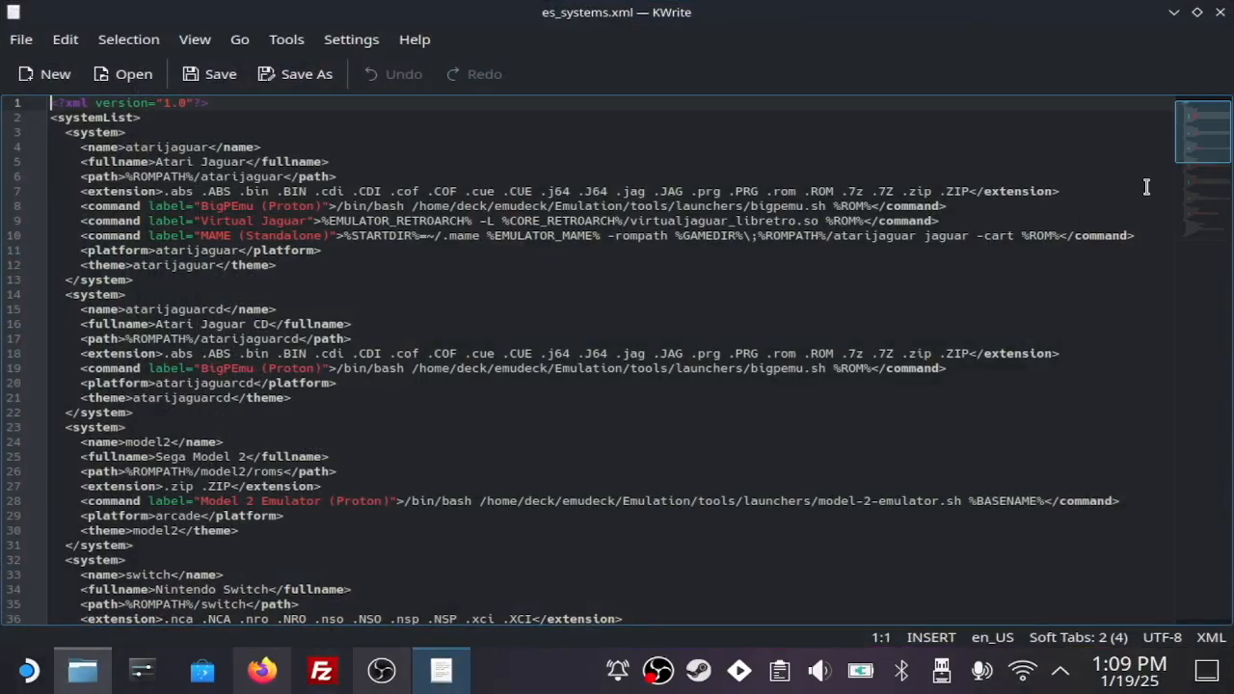
pyautogui.moveTo(203, 21)
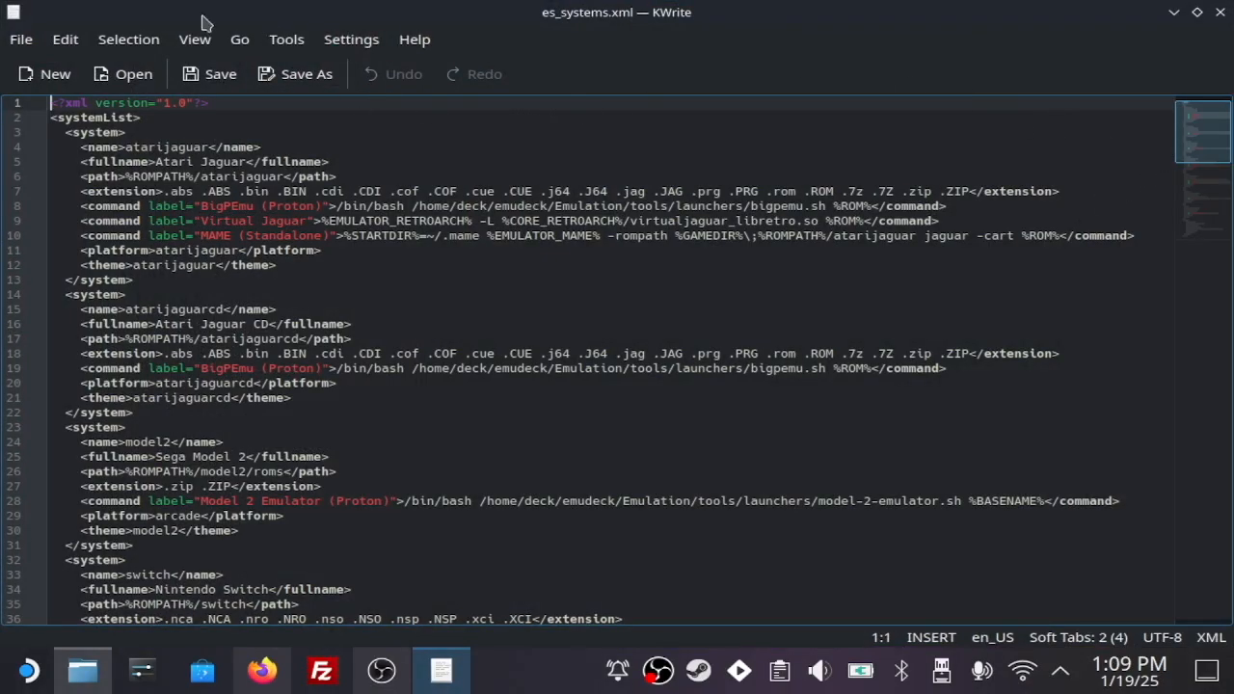
# Select all of es_systems.xml and paste the new contents with the Sudachi (Standalone) Switch command over it.
pyautogui.press('ctrl+a')
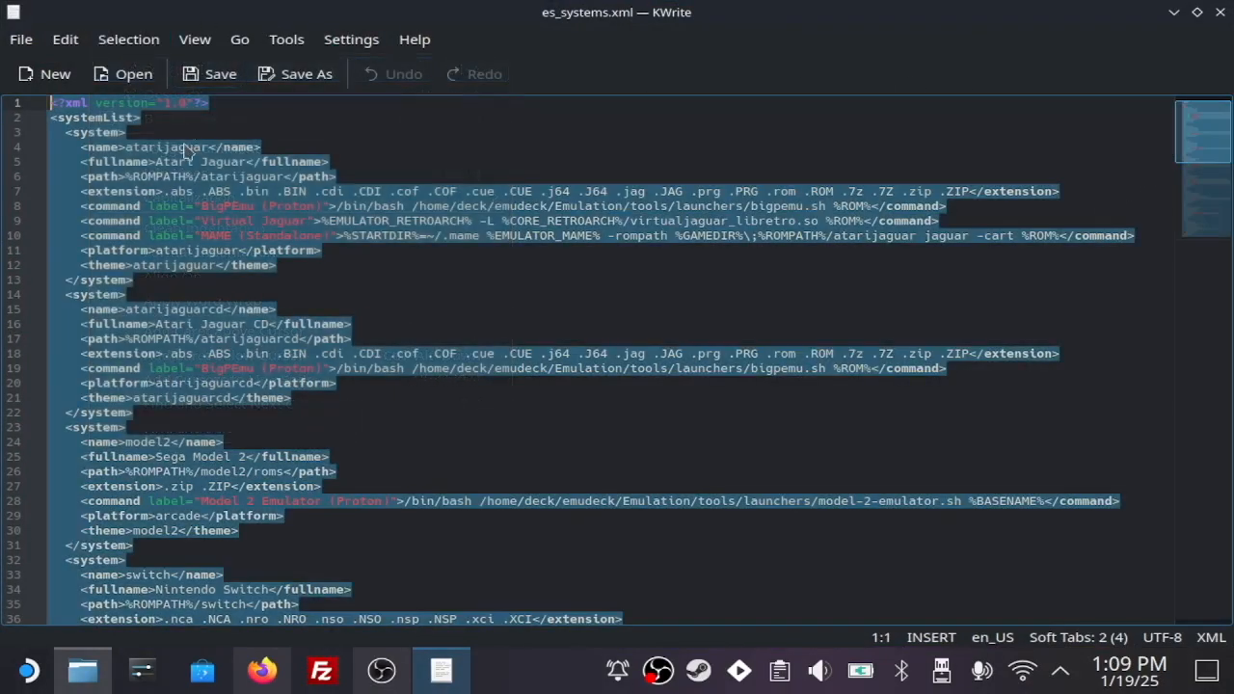
pyautogui.rightClick(185, 154)
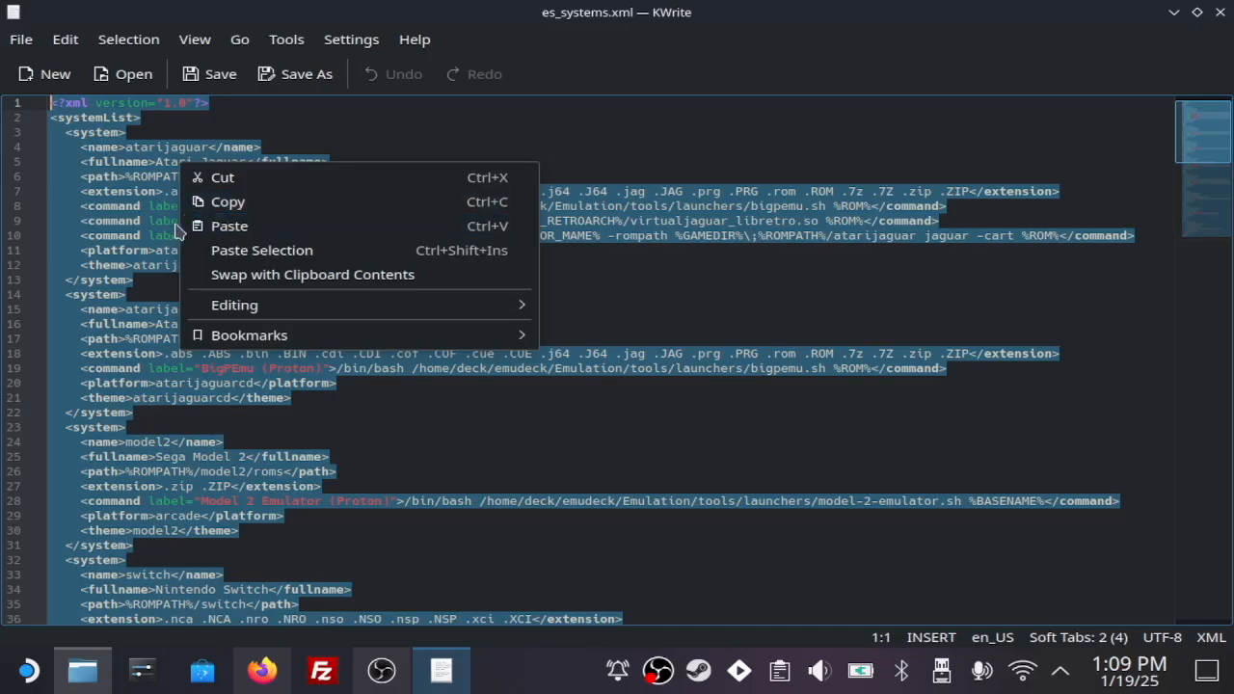
pyautogui.click(1045, 228)
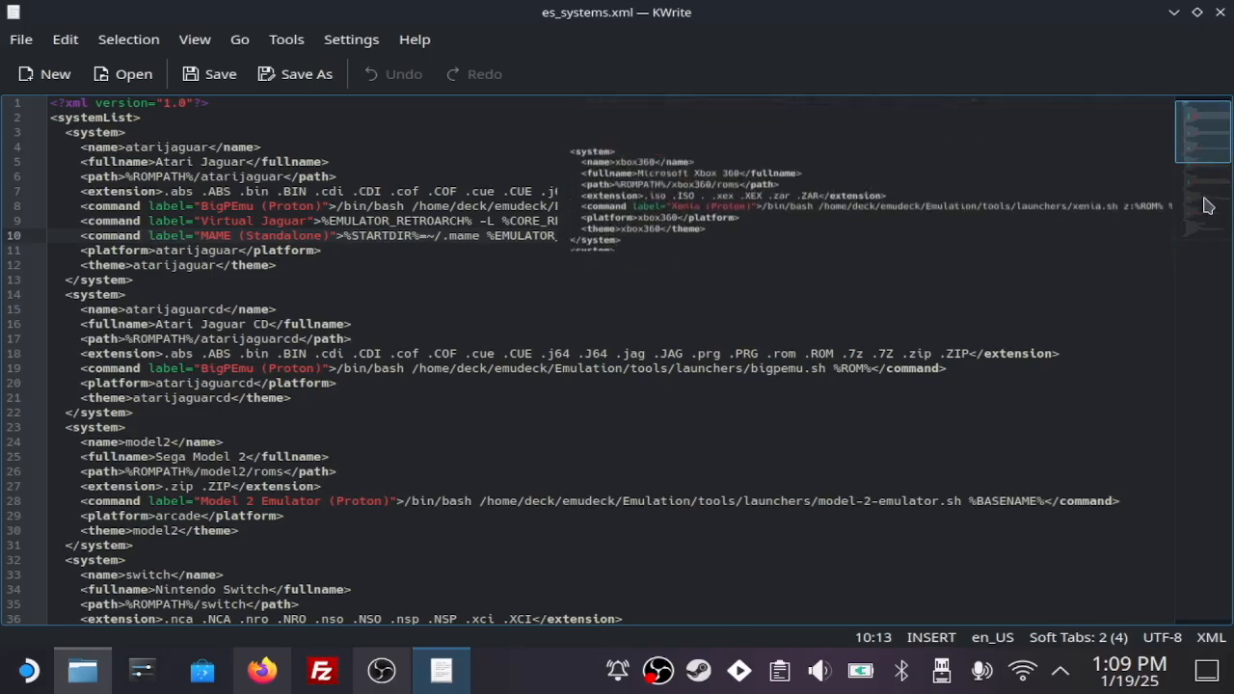
pyautogui.scroll(-3)
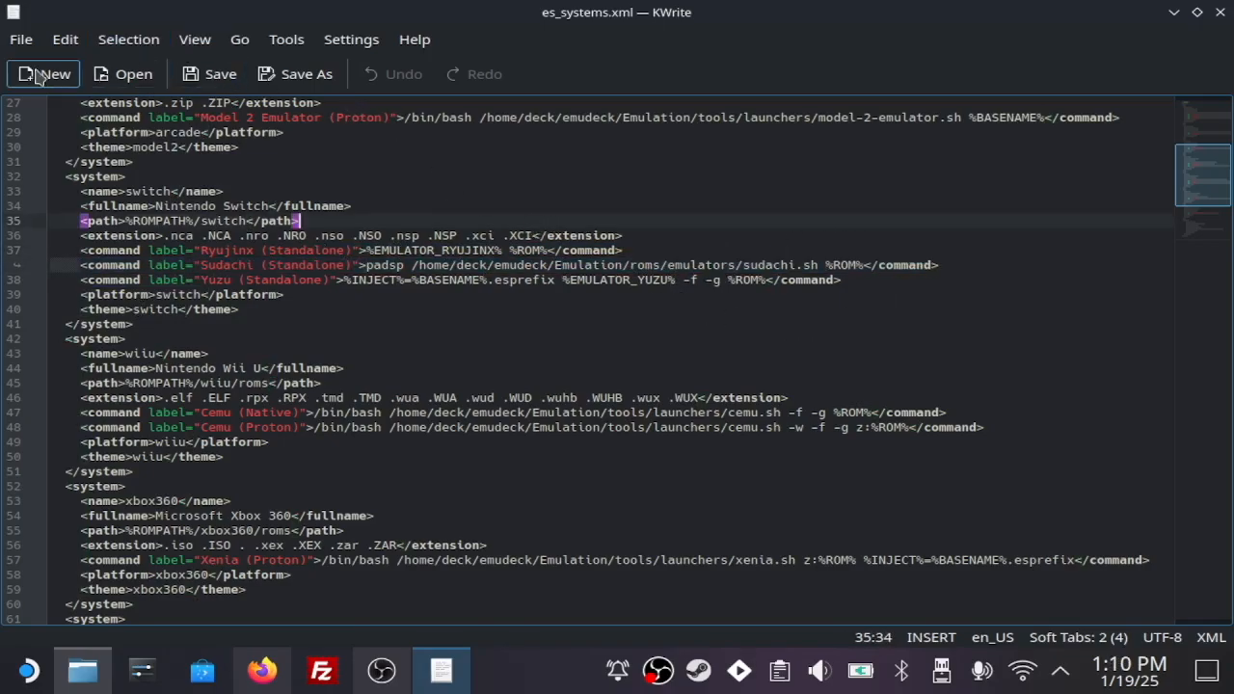
pyautogui.click(19, 38)
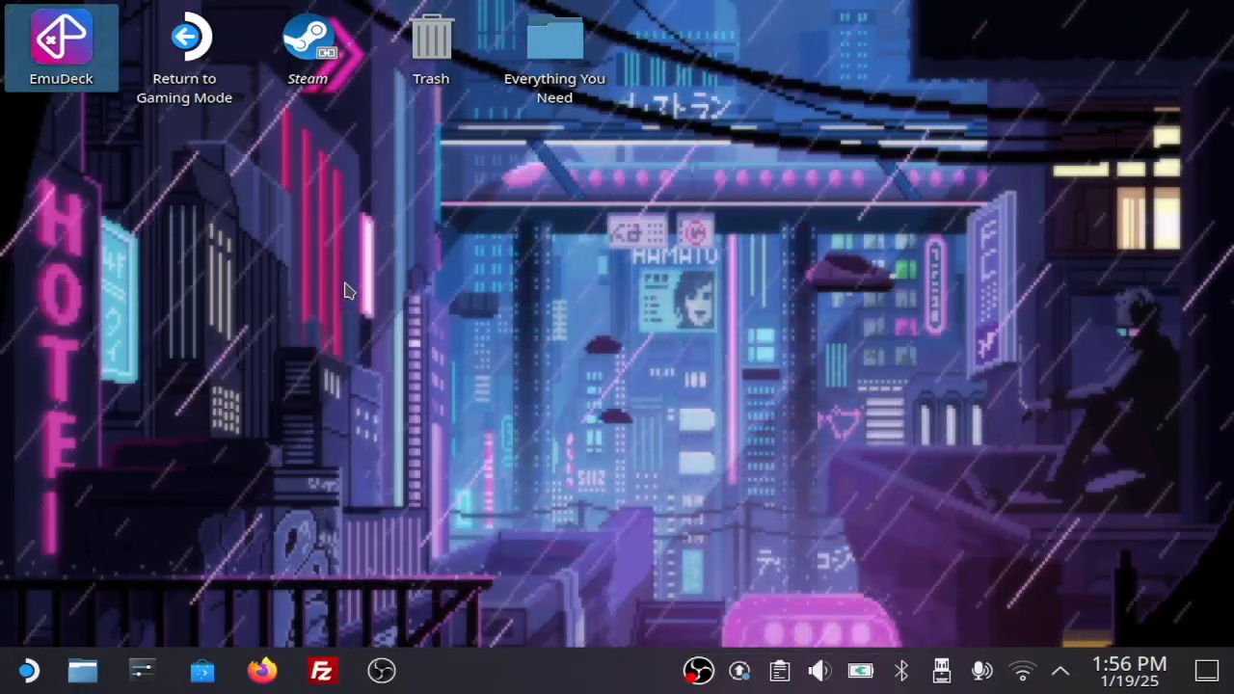
# Launch EmuDeck, start Steam ROM Manager and go to its Add Games page.
pyautogui.doubleClick(62, 39)
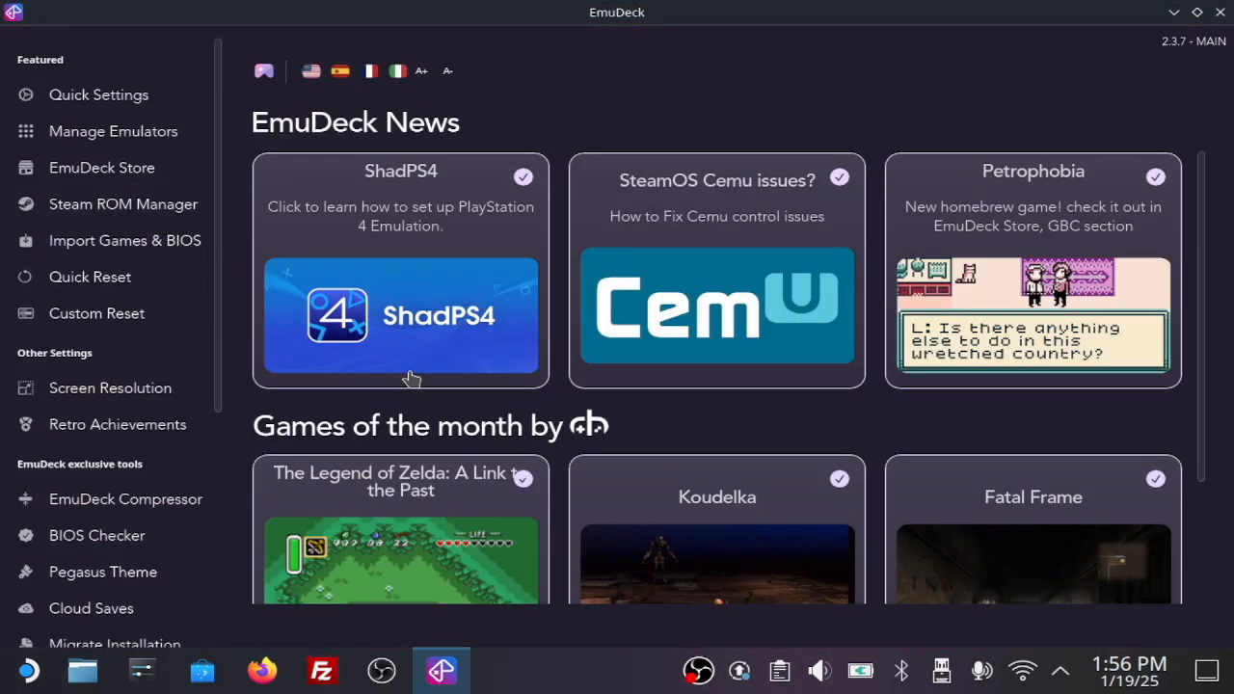
pyautogui.click(124, 204)
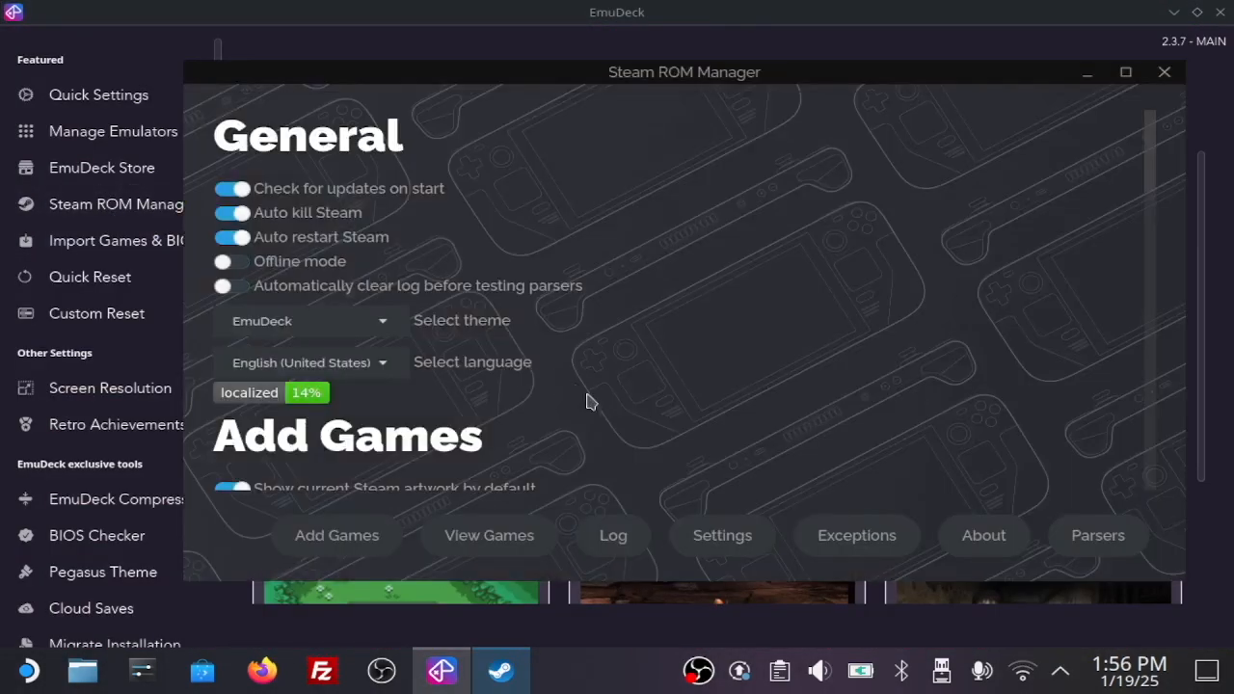
pyautogui.moveTo(644, 417)
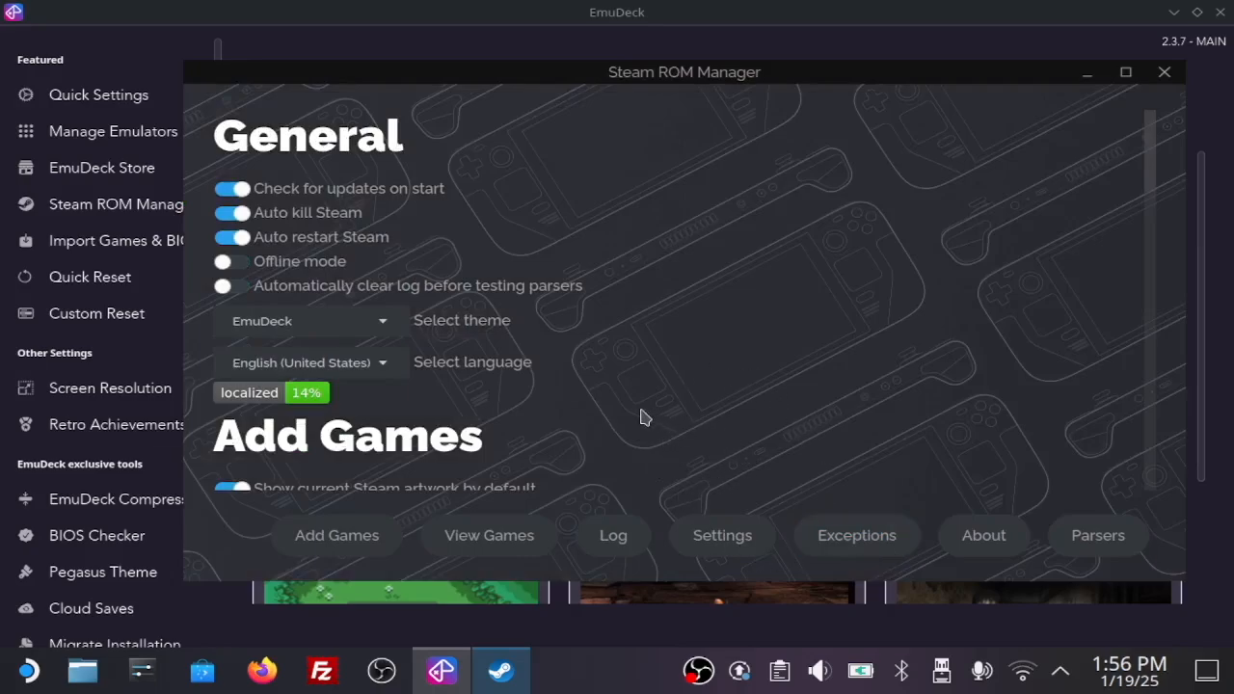
pyautogui.click(336, 536)
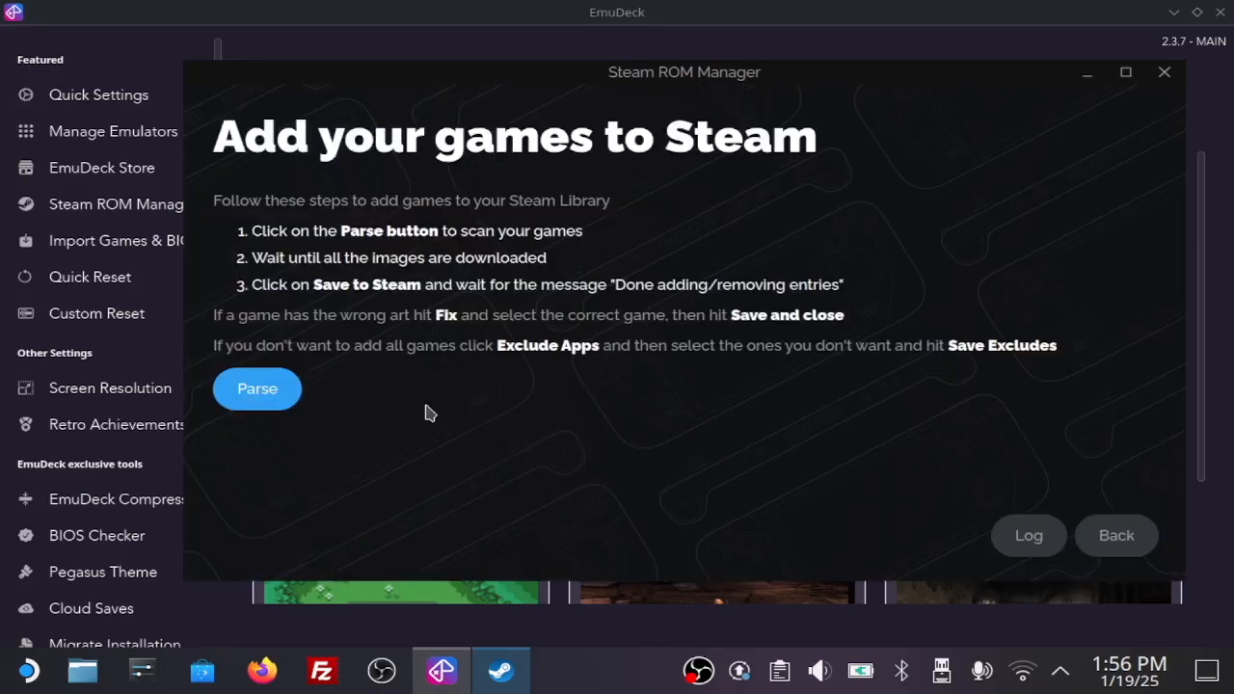
# Parse the rom folders for titles, then close Steam ROM Manager.
pyautogui.click(256, 389)
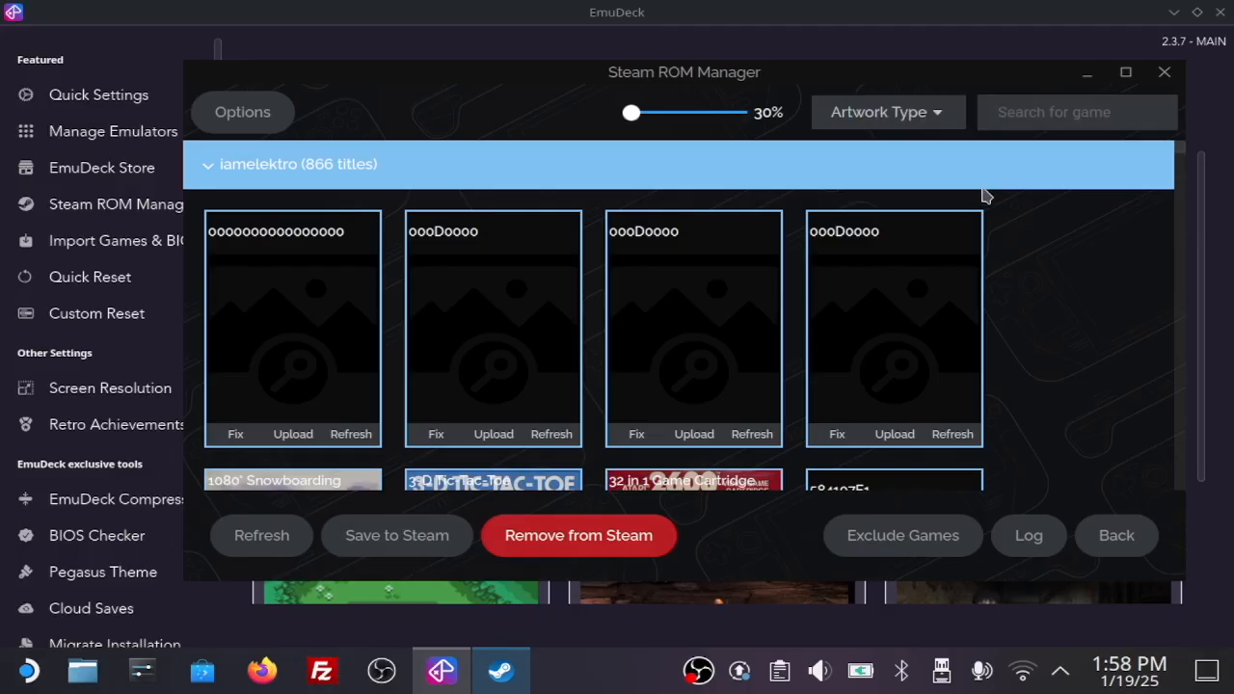
pyautogui.moveTo(1029, 210)
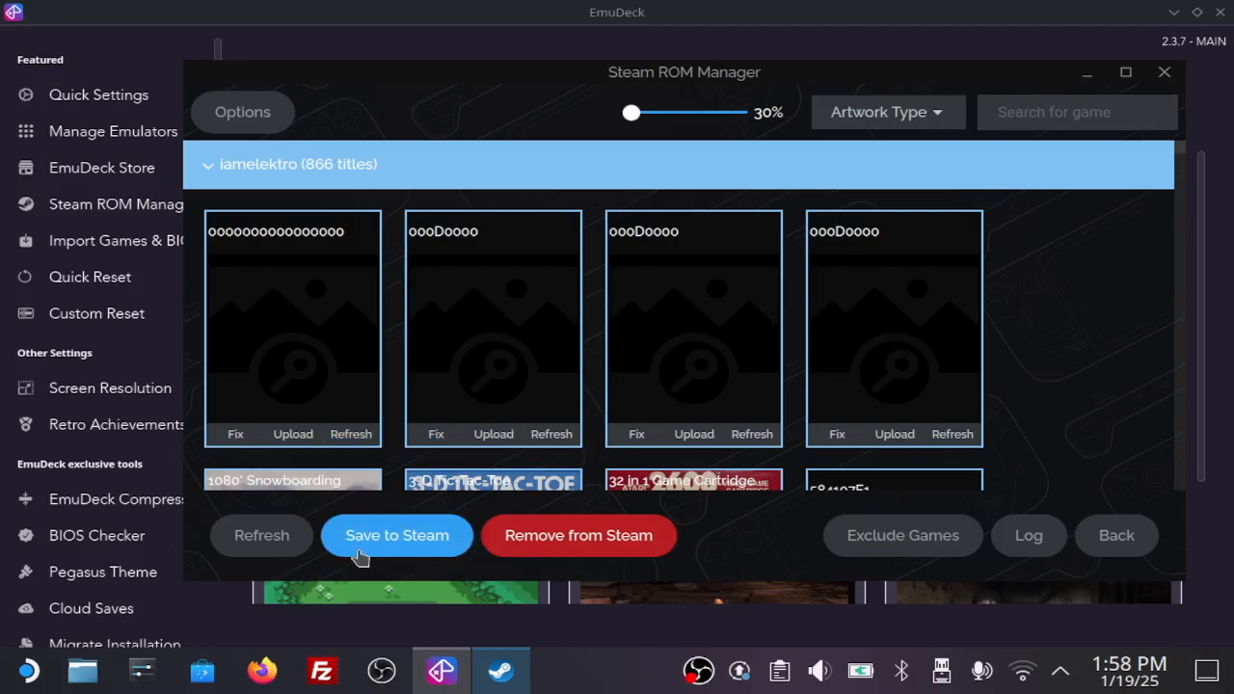
pyautogui.moveTo(1164, 73)
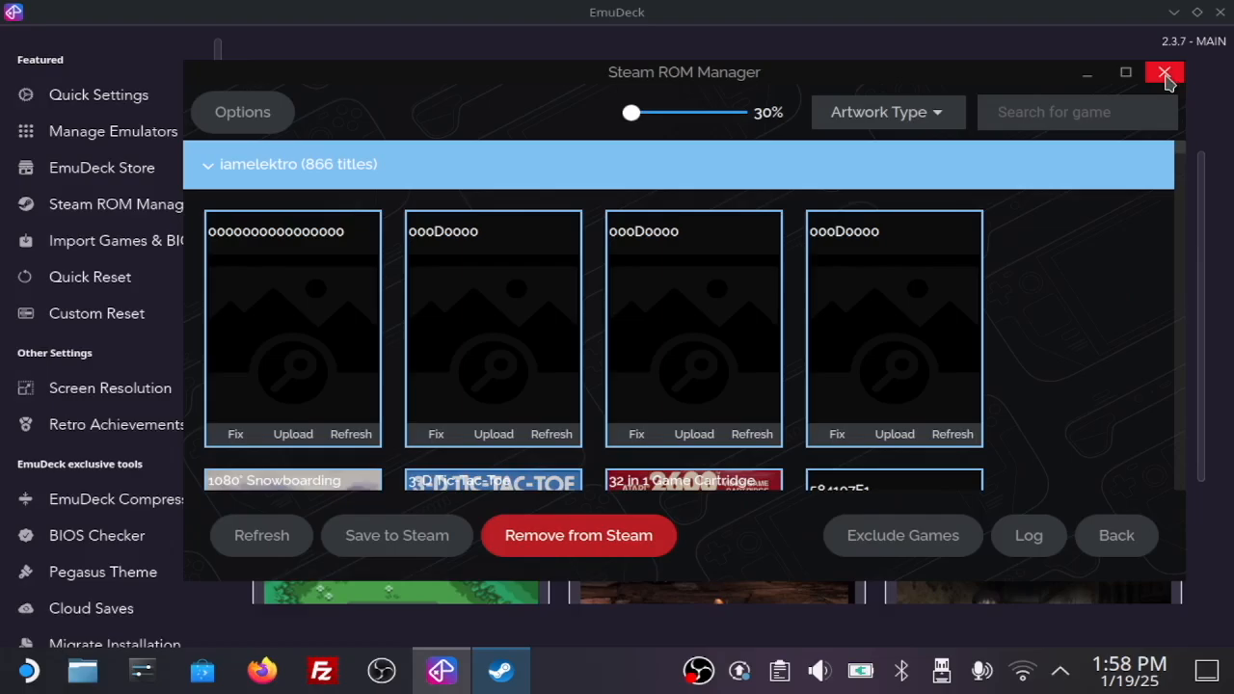
pyautogui.click(1165, 73)
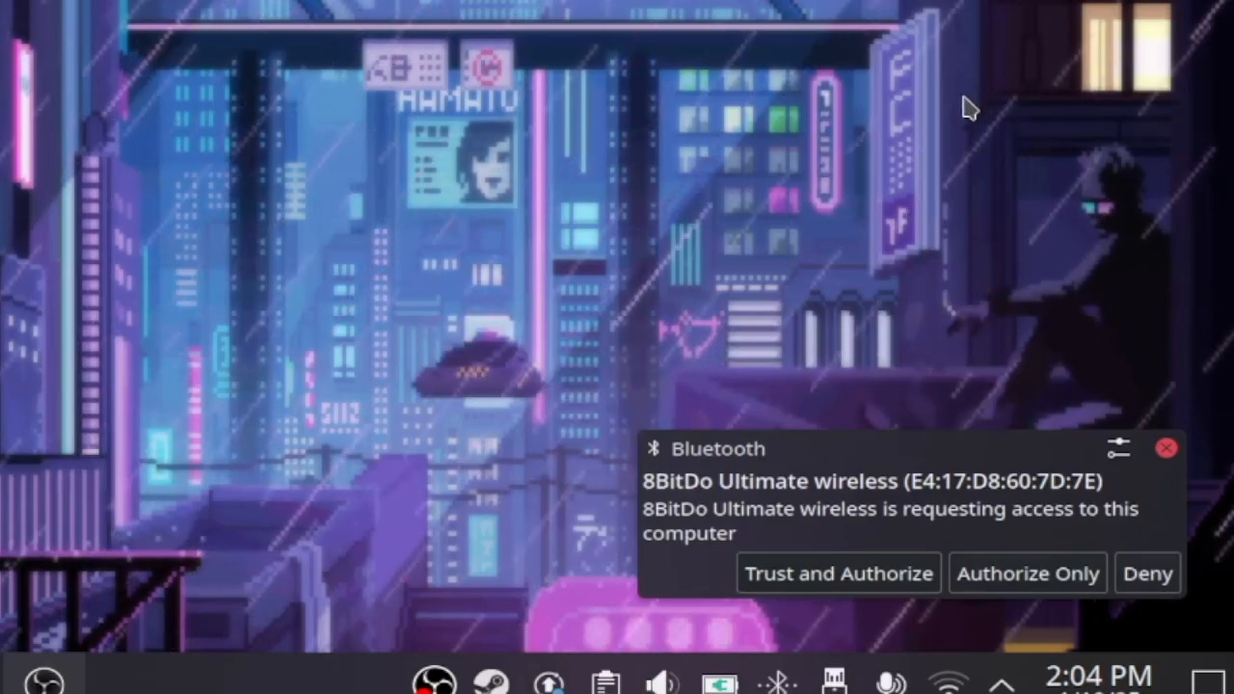
pyautogui.moveTo(678, 453)
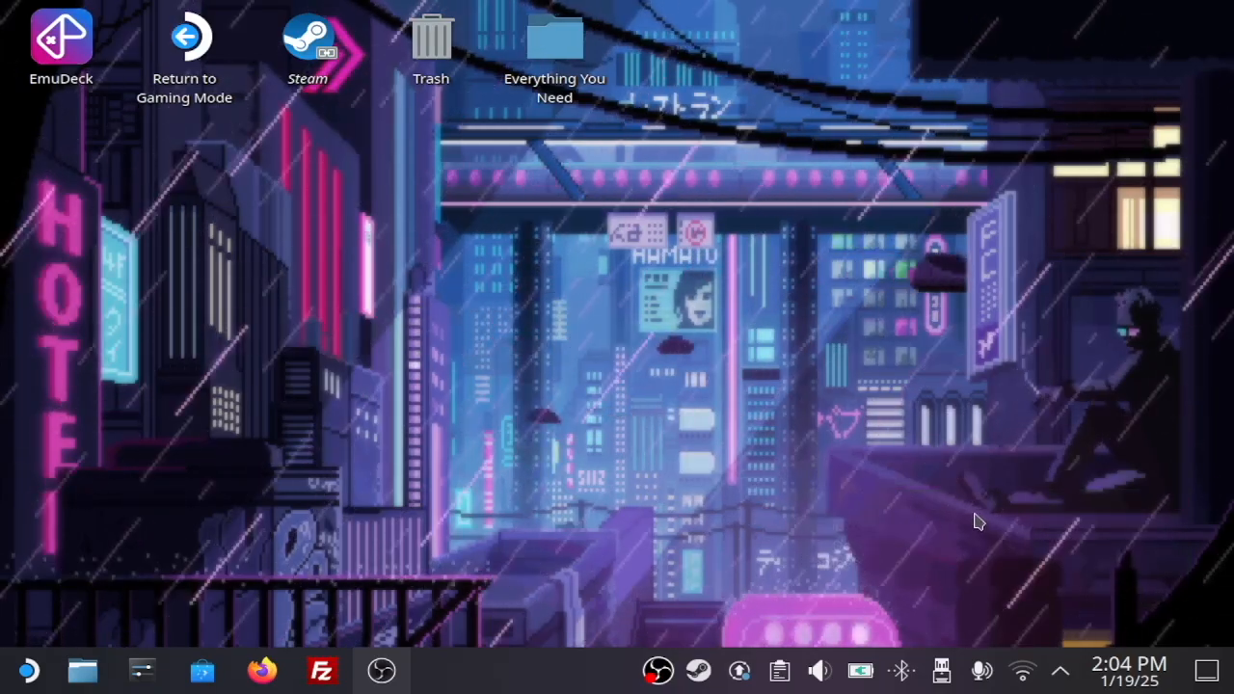
pyautogui.moveTo(887, 482)
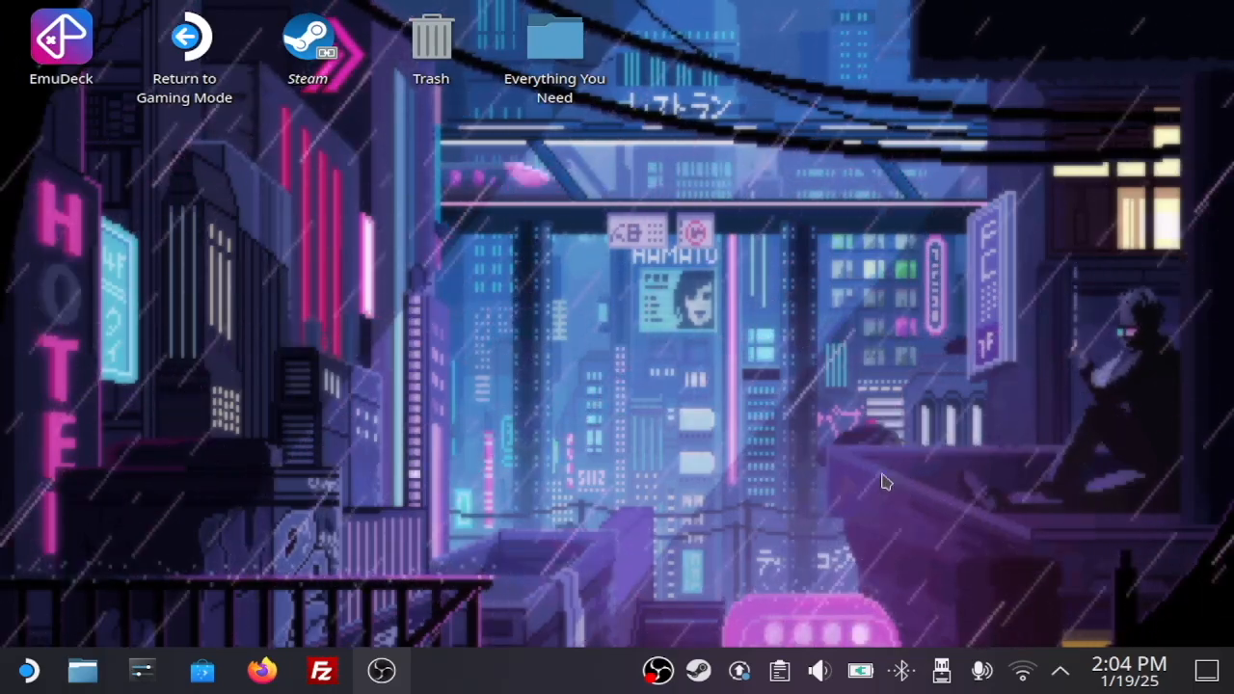
pyautogui.moveTo(540, 309)
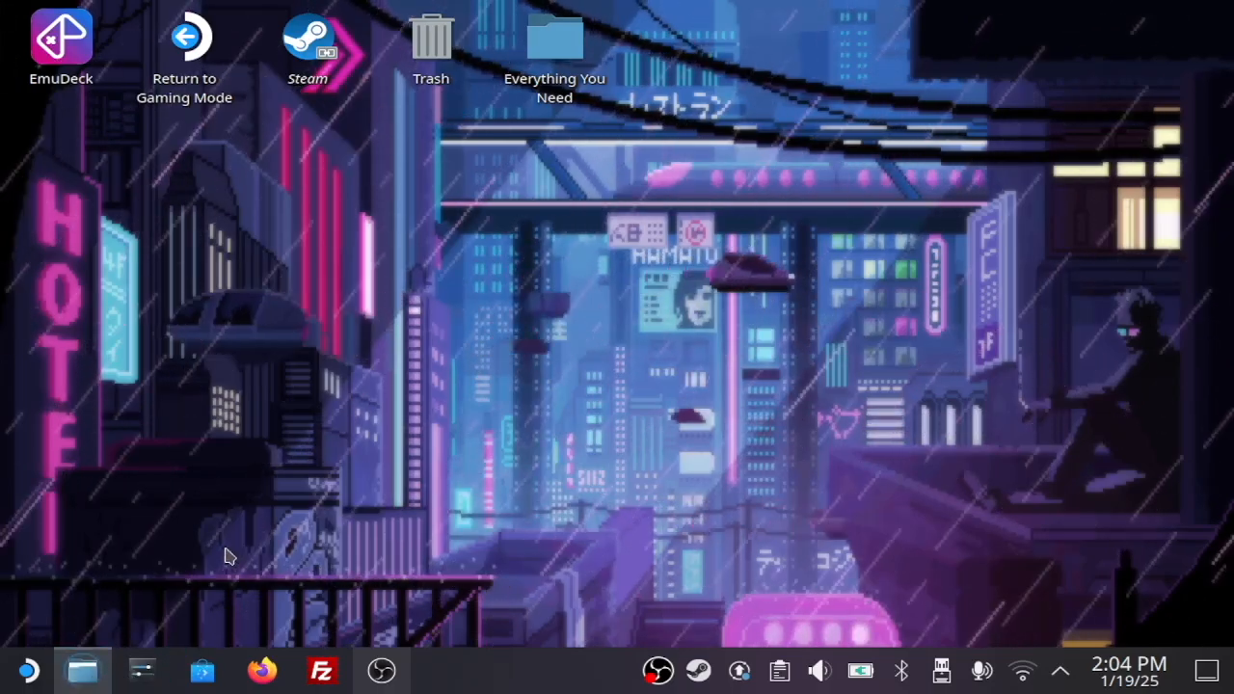
# Launch the sudachi emulator from the Applications folder in Home.
pyautogui.click(81, 671)
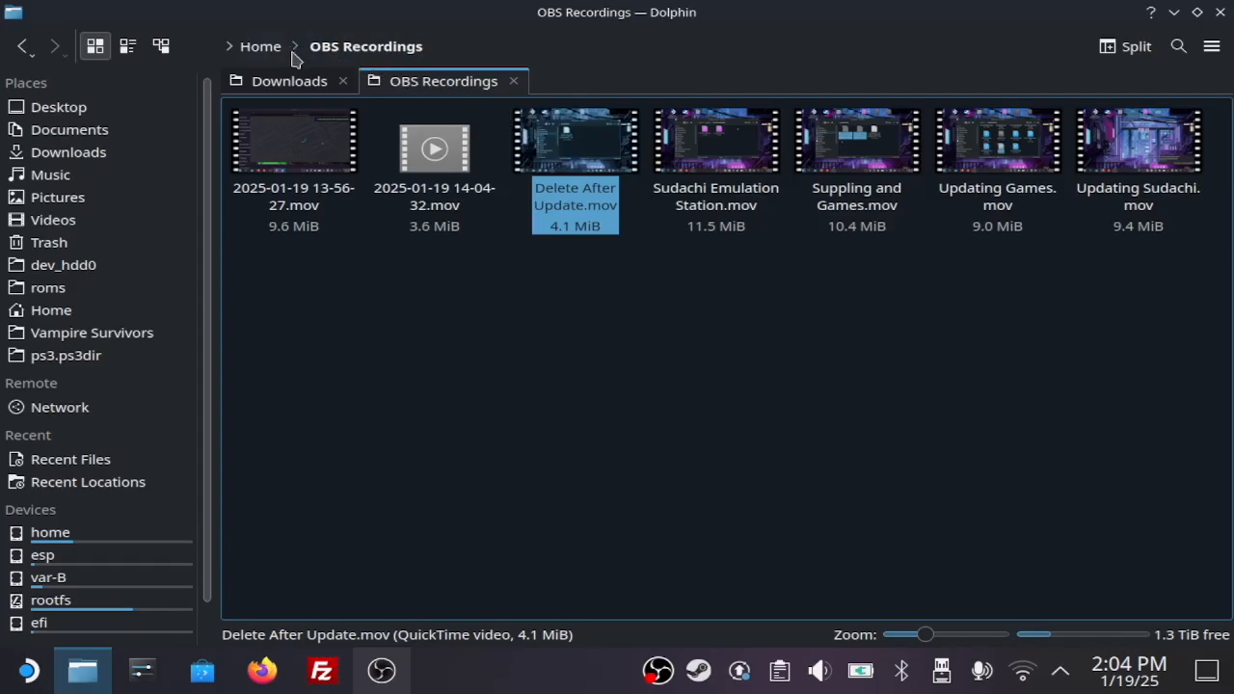
pyautogui.click(259, 46)
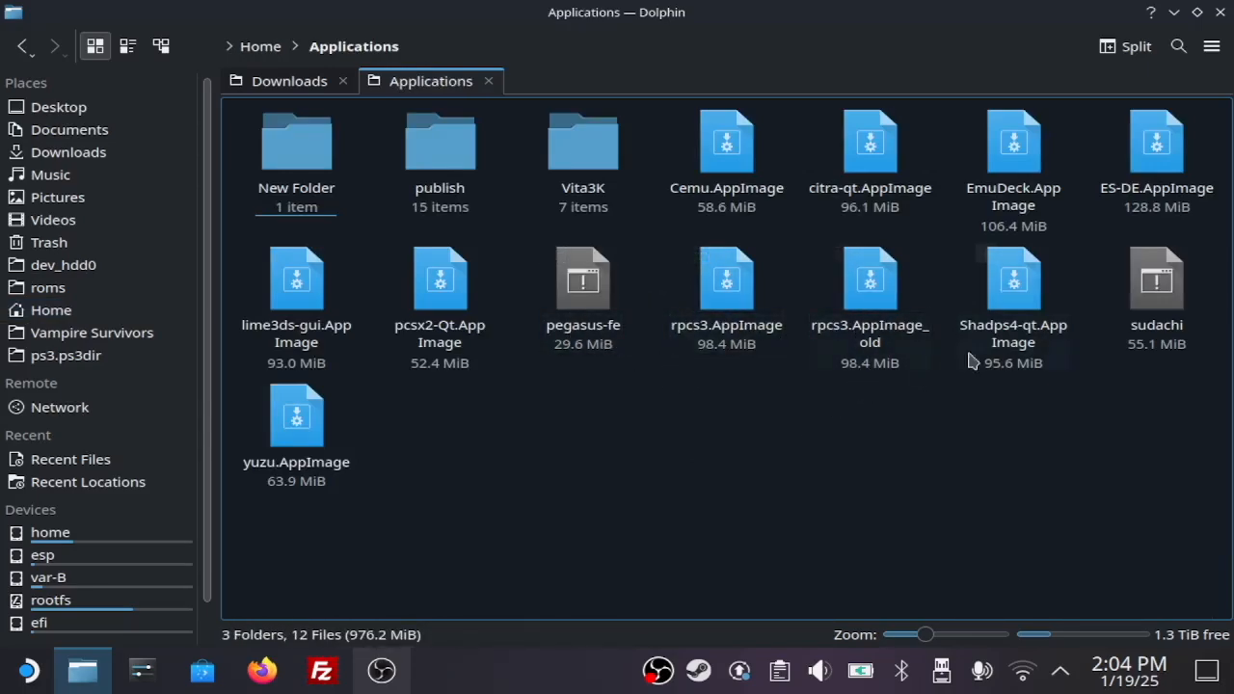
pyautogui.click(1157, 279)
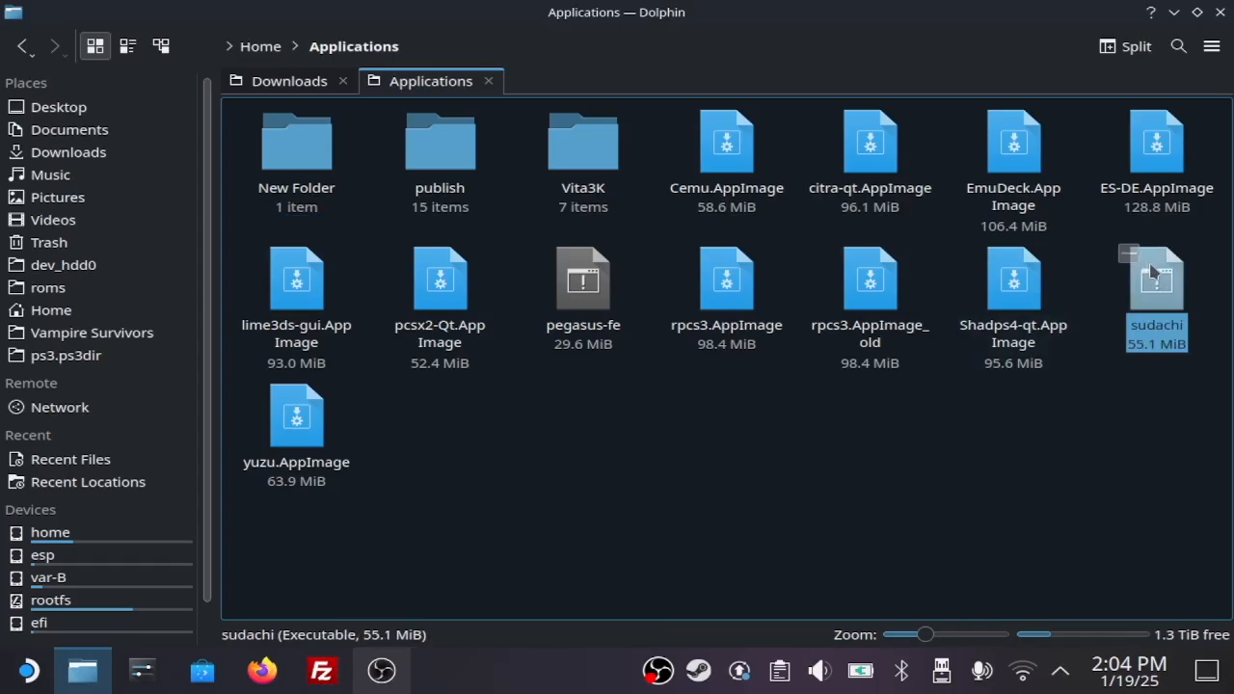
pyautogui.doubleClick(1157, 278)
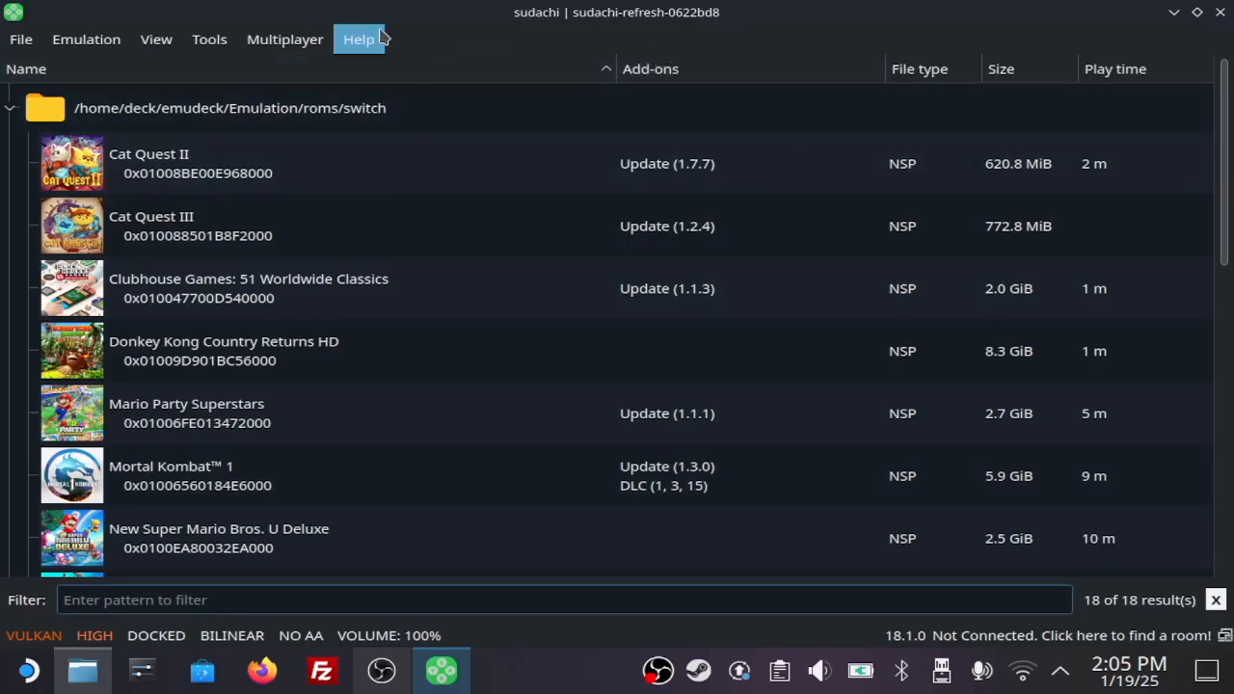
# Open Emulation > Configure and show the Controls settings for Player 1.
pyautogui.click(156, 38)
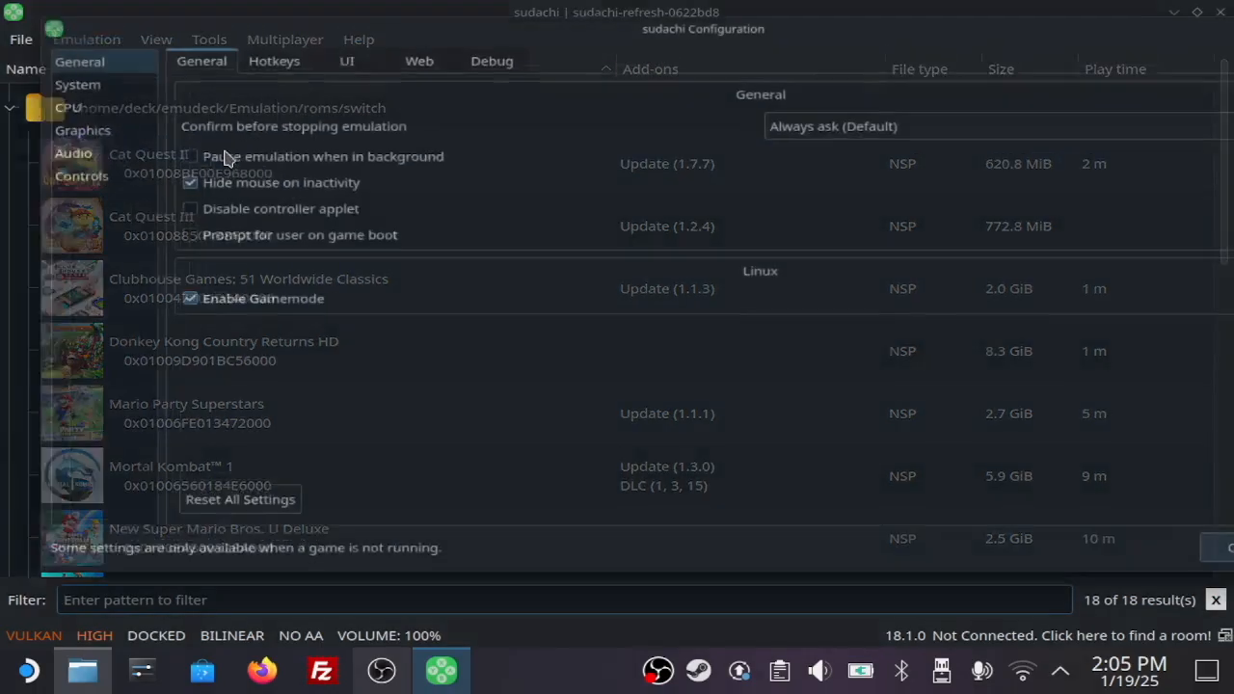
pyautogui.click(81, 178)
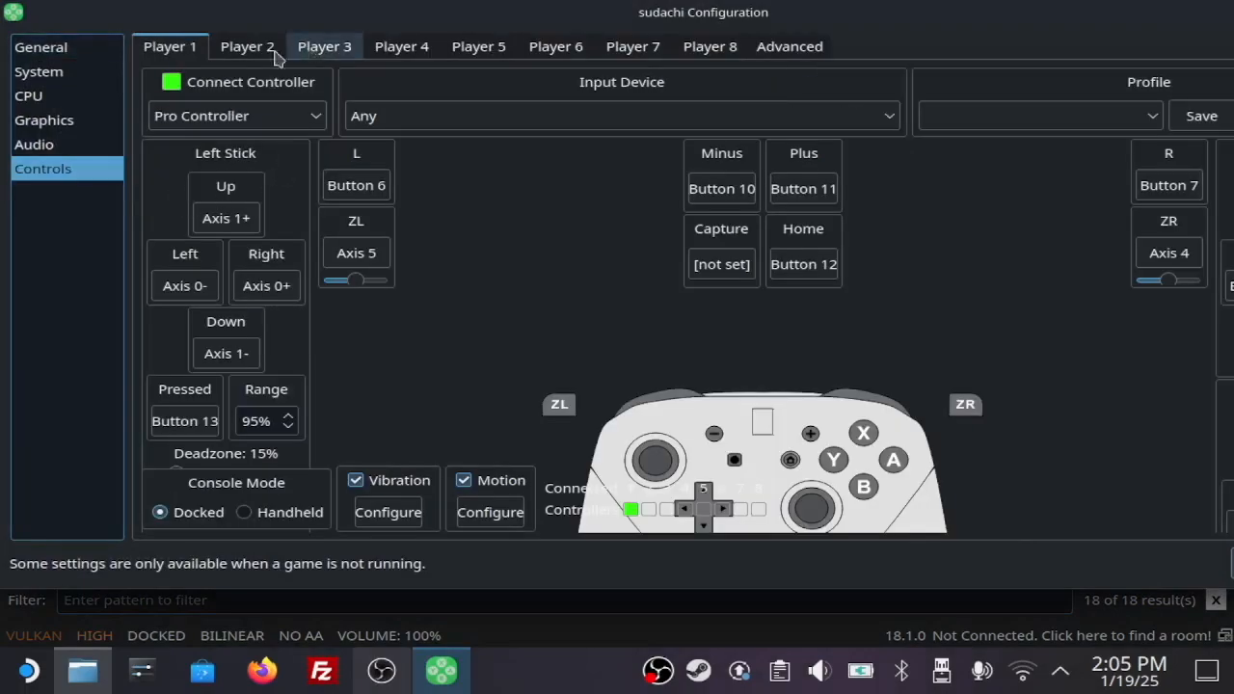
# Choose 8BitDo Ultimate wireless 0 as Player 1's input device from the device list.
pyautogui.click(621, 116)
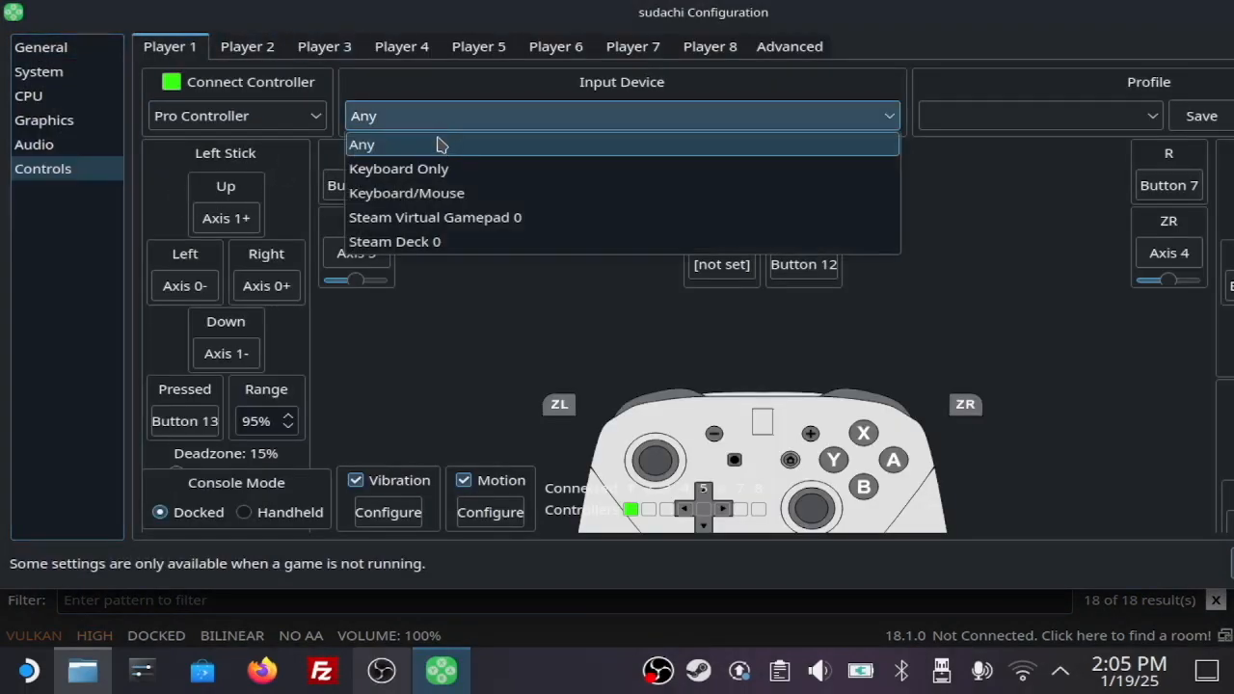
pyautogui.moveTo(432, 127)
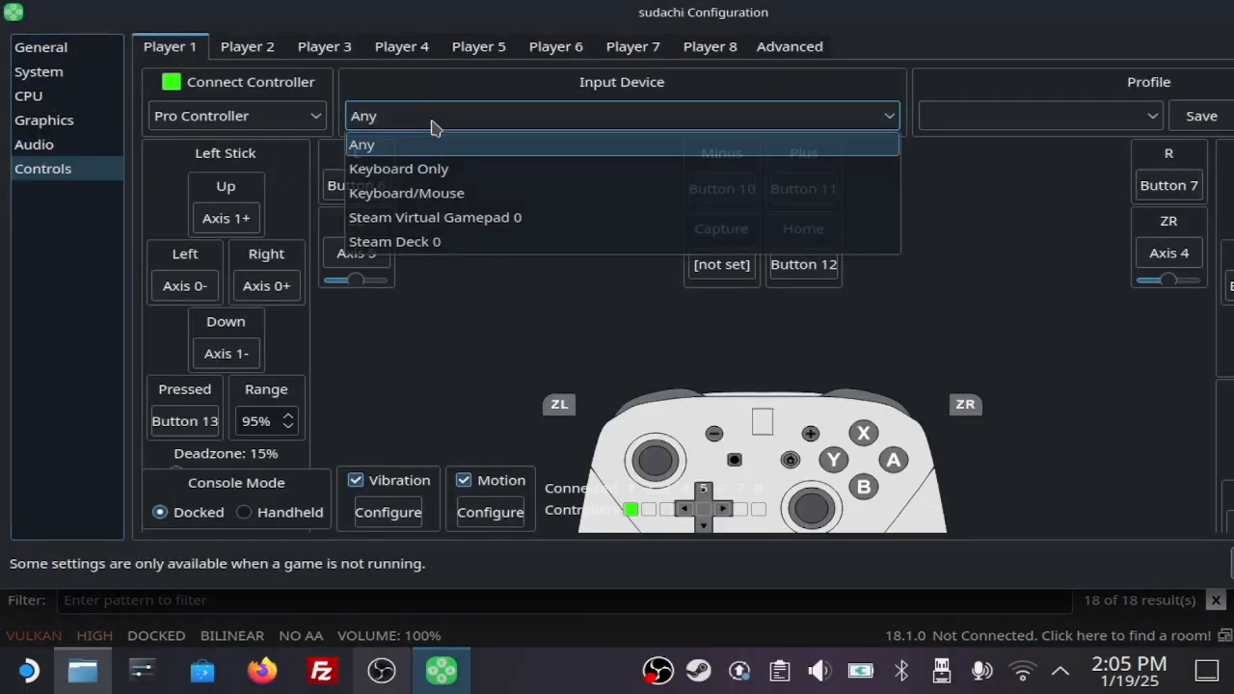
pyautogui.click(361, 145)
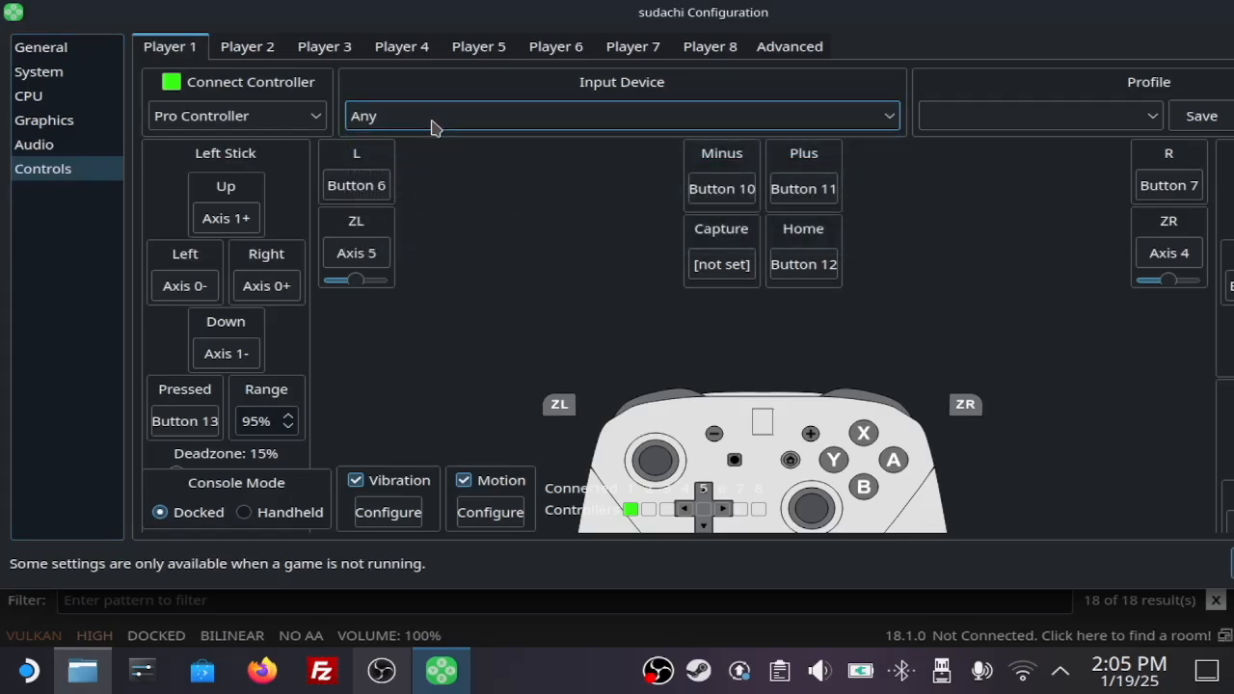
pyautogui.click(621, 116)
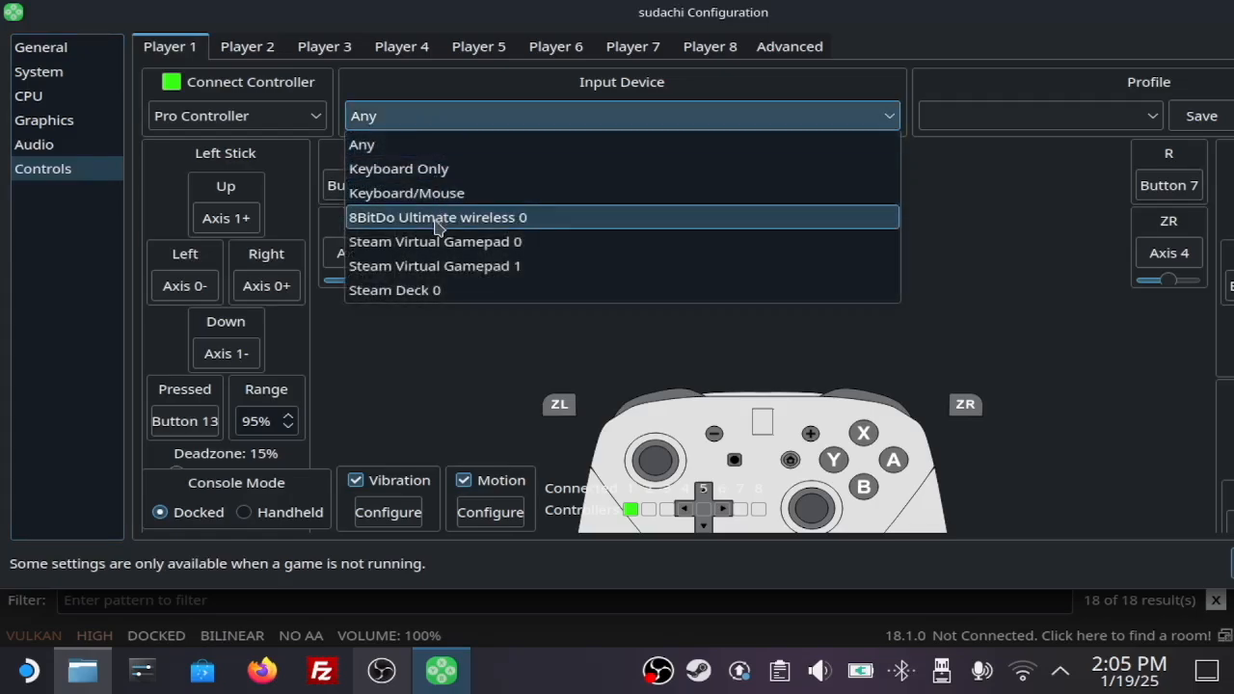
pyautogui.click(436, 216)
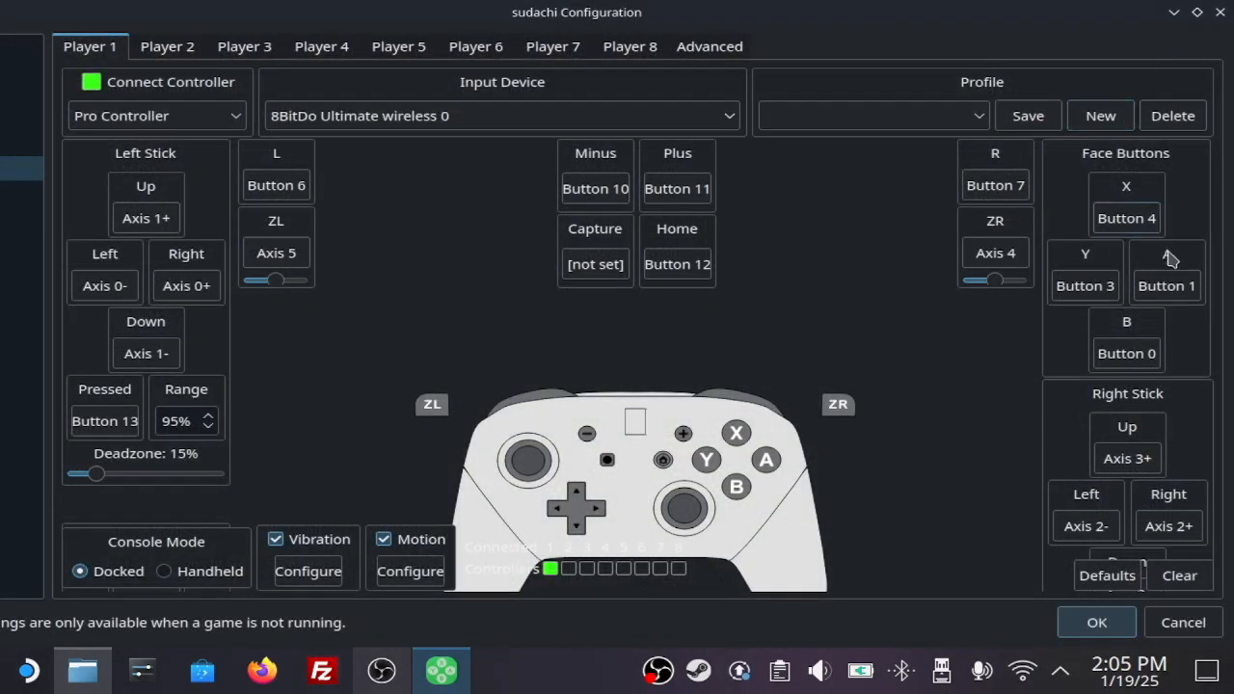
pyautogui.click(1167, 286)
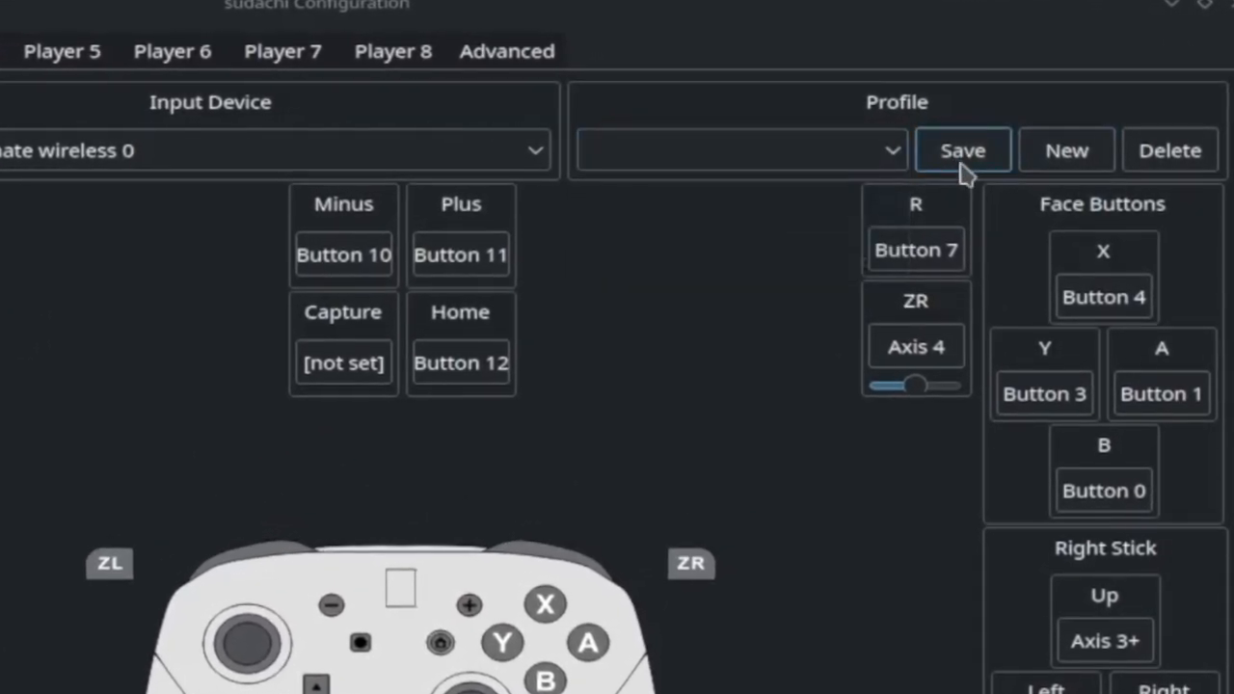
# Begin saving a new profile and enter the name '8Bit Black Controller'.
pyautogui.click(1064, 150)
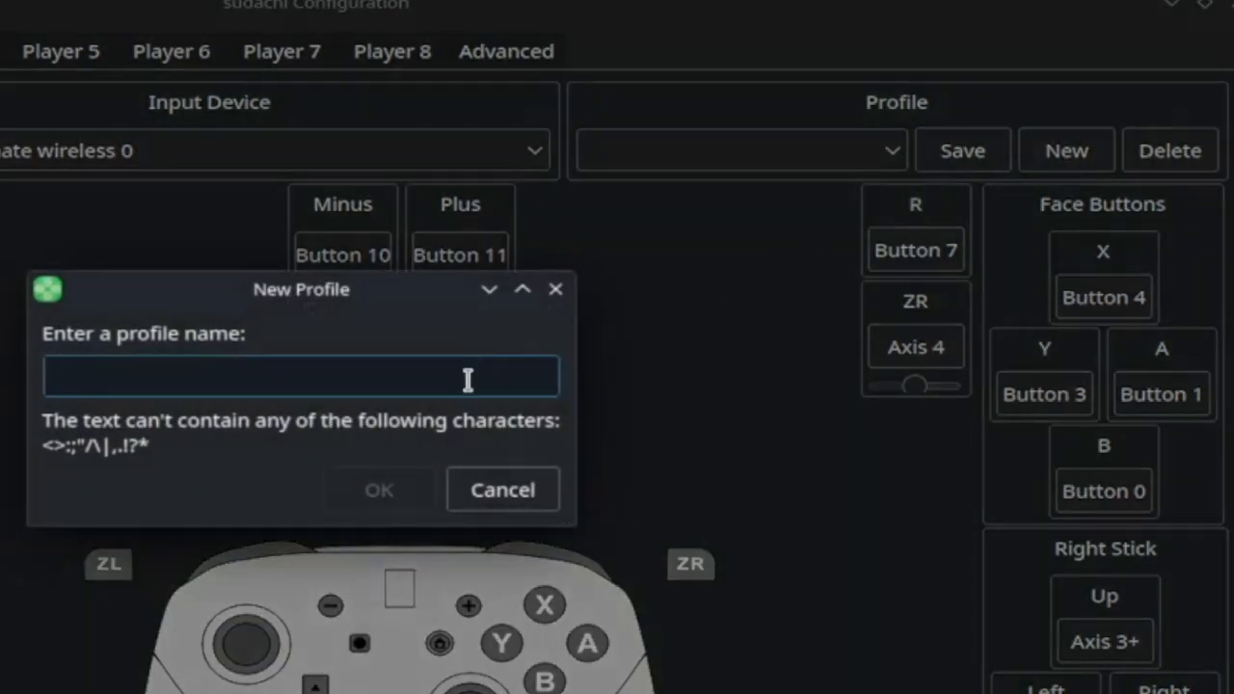
pyautogui.write('8Bit')
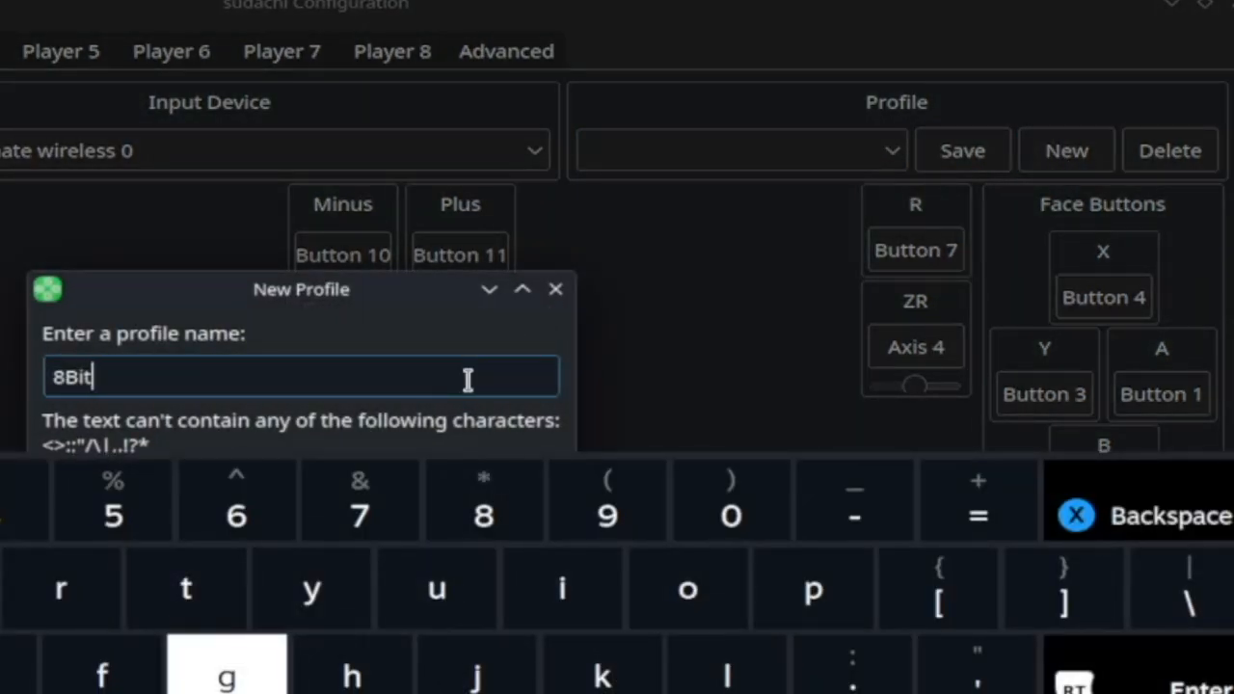
pyautogui.write('Black Controller')
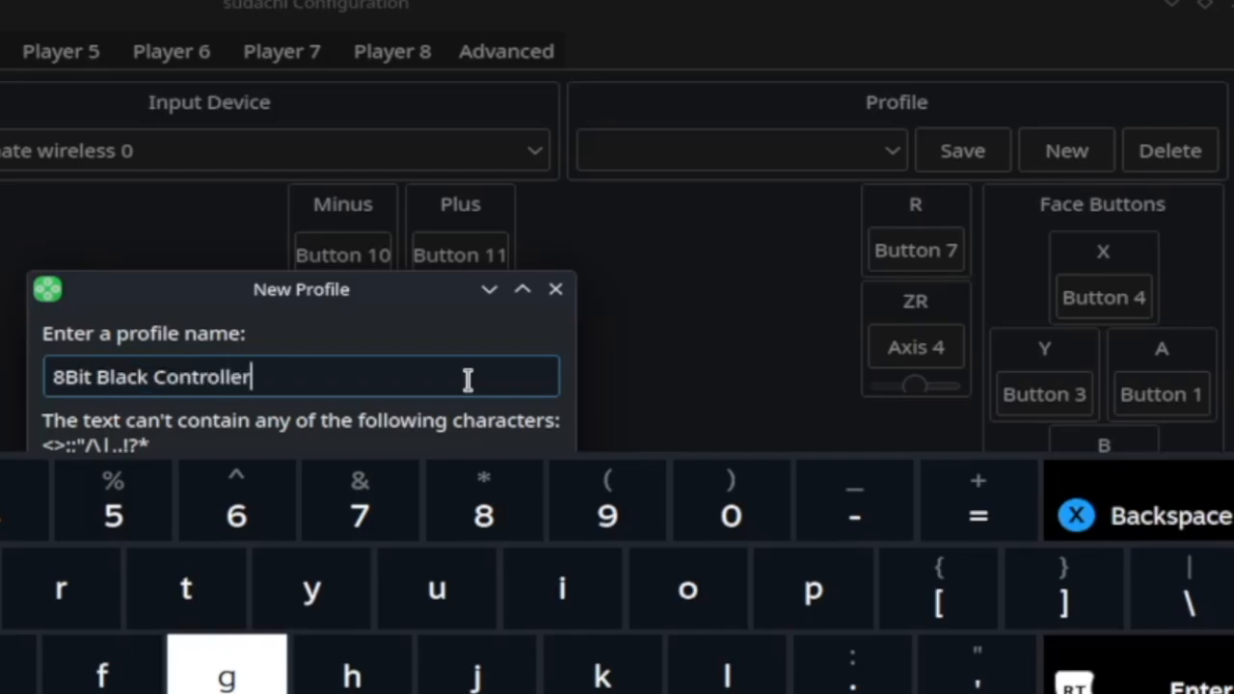